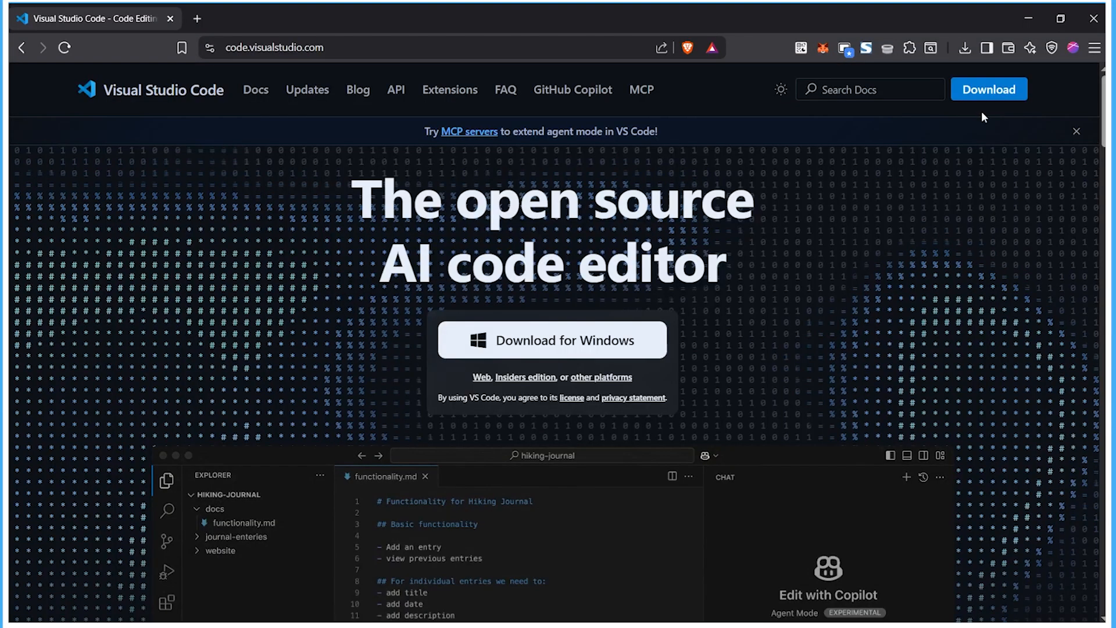
# Step: Download VS Code, accept its installer license, and get Python 3.9 from the Microsoft Store
pyautogui.click(551, 339)
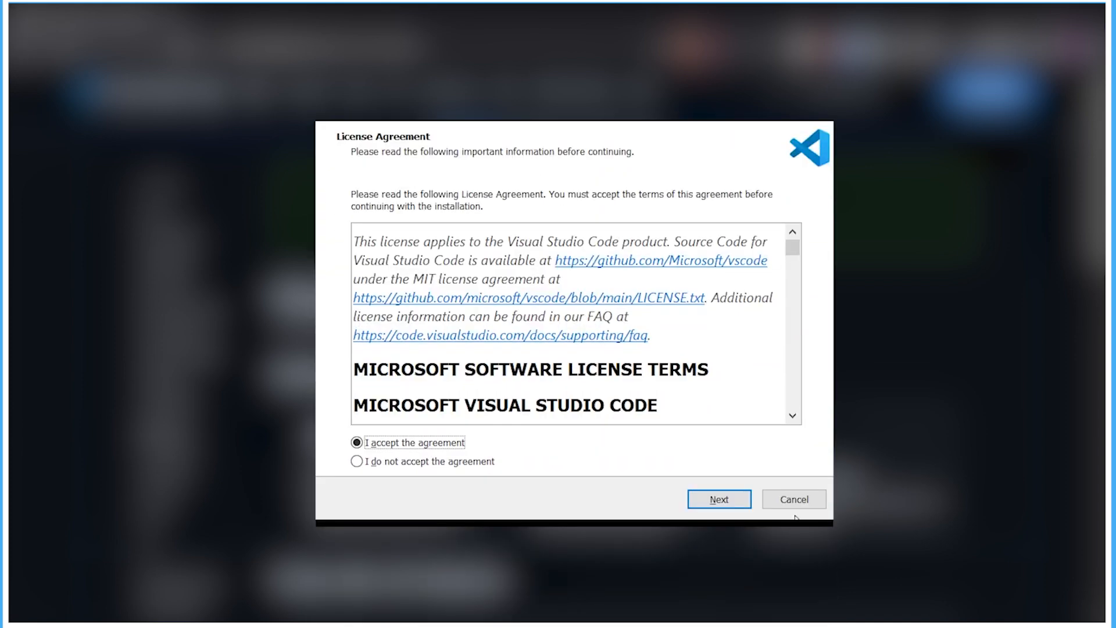
pyautogui.click(718, 498)
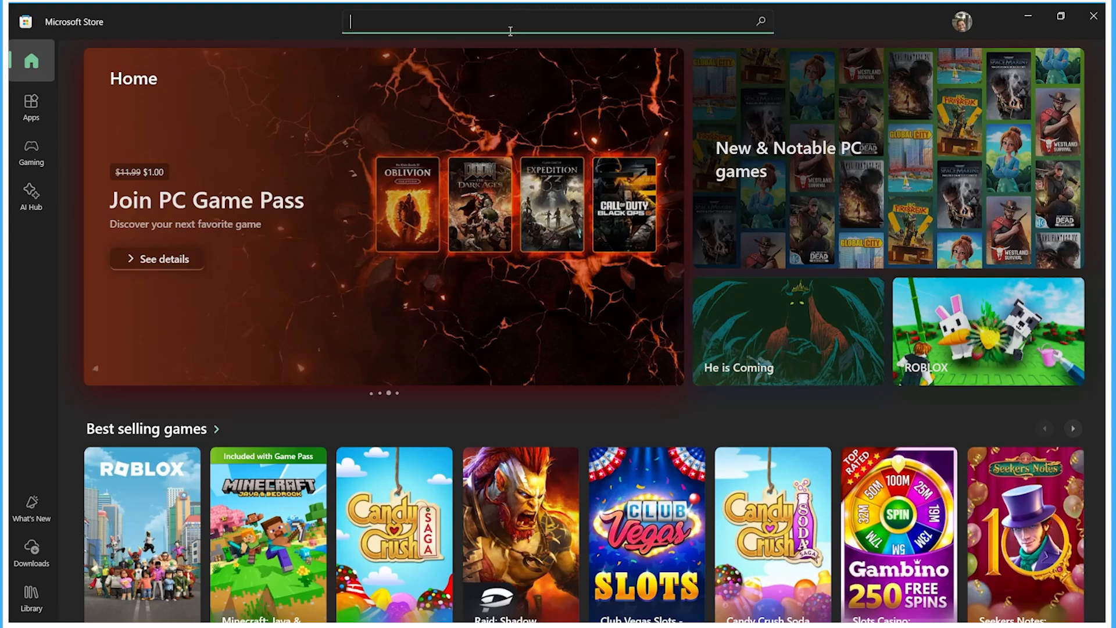
pyautogui.write('python')
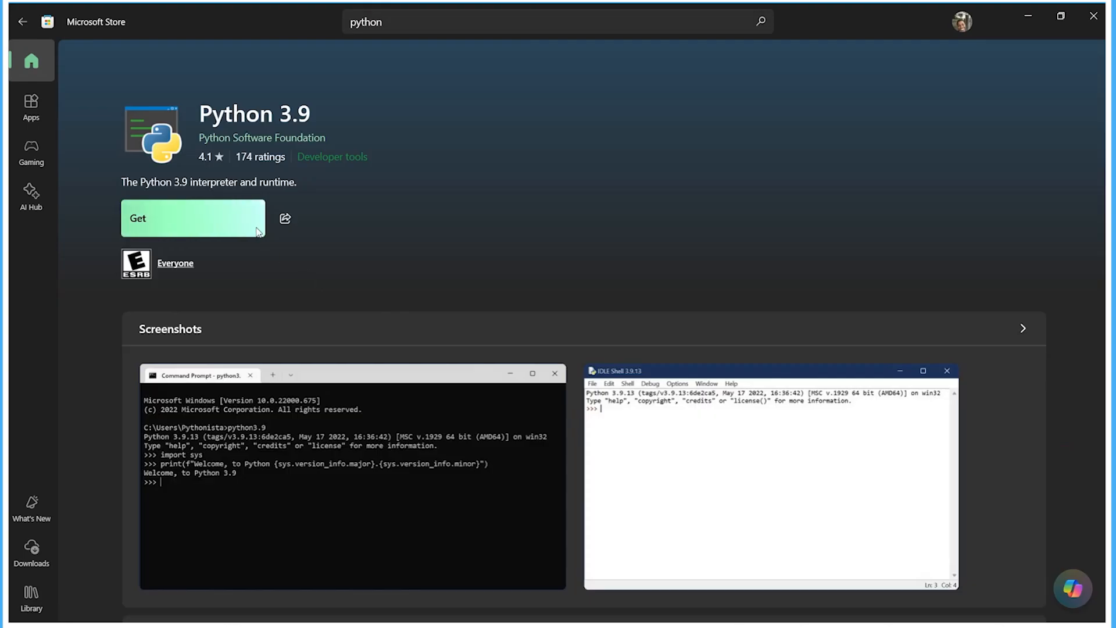
pyautogui.click(193, 218)
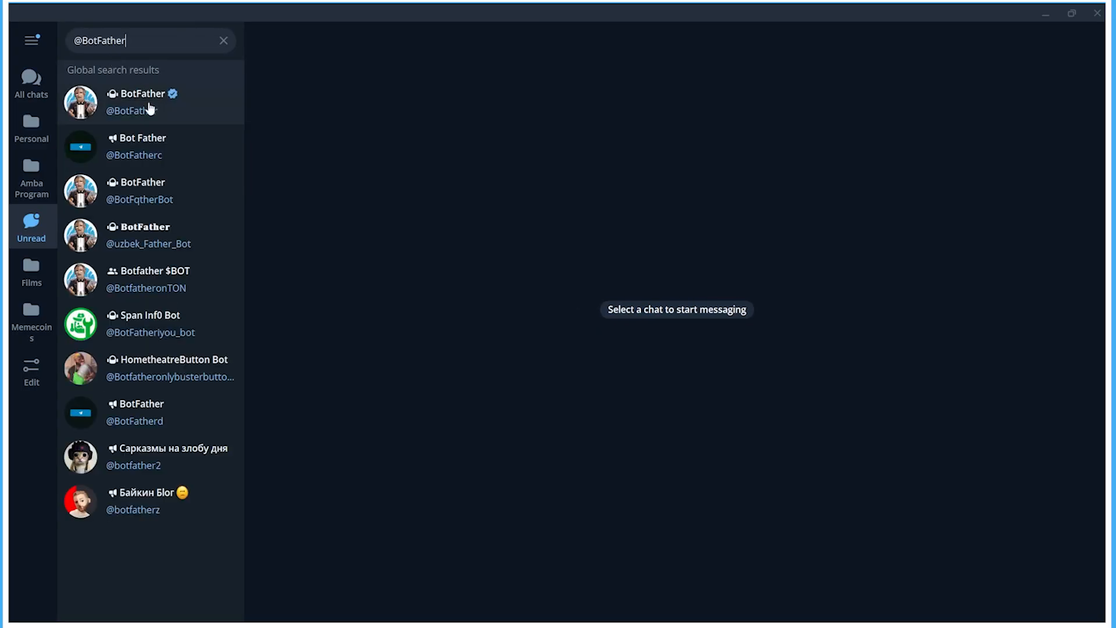
# Step: In the verified BotFather chat, name the new bot TonkeeperTrackerBot
pyautogui.click(143, 101)
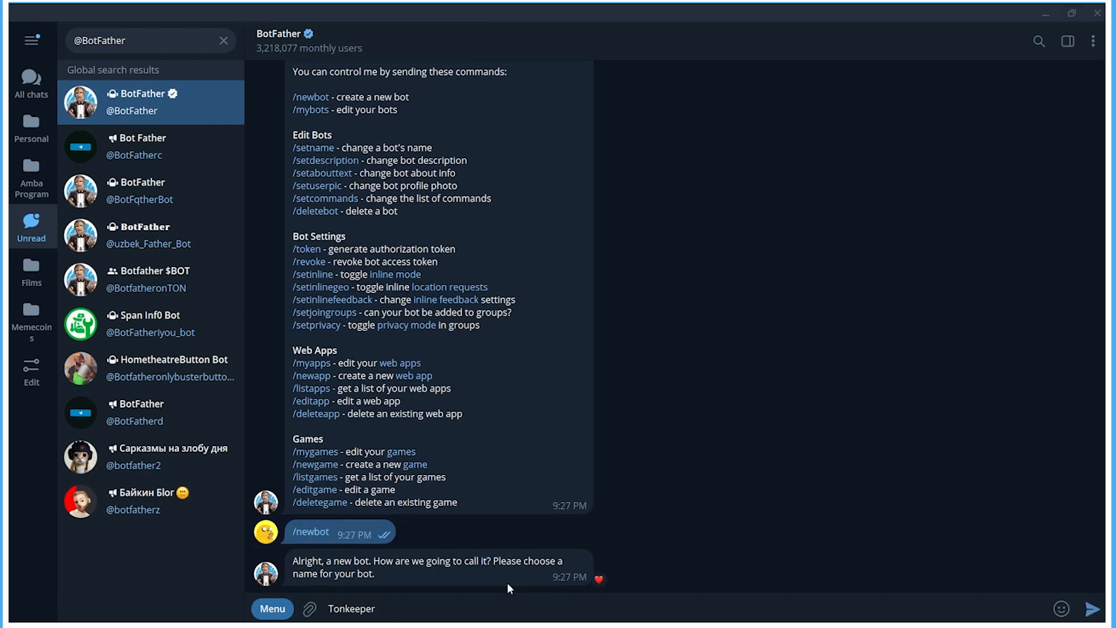
pyautogui.write('TonkeeperTrackerBot')
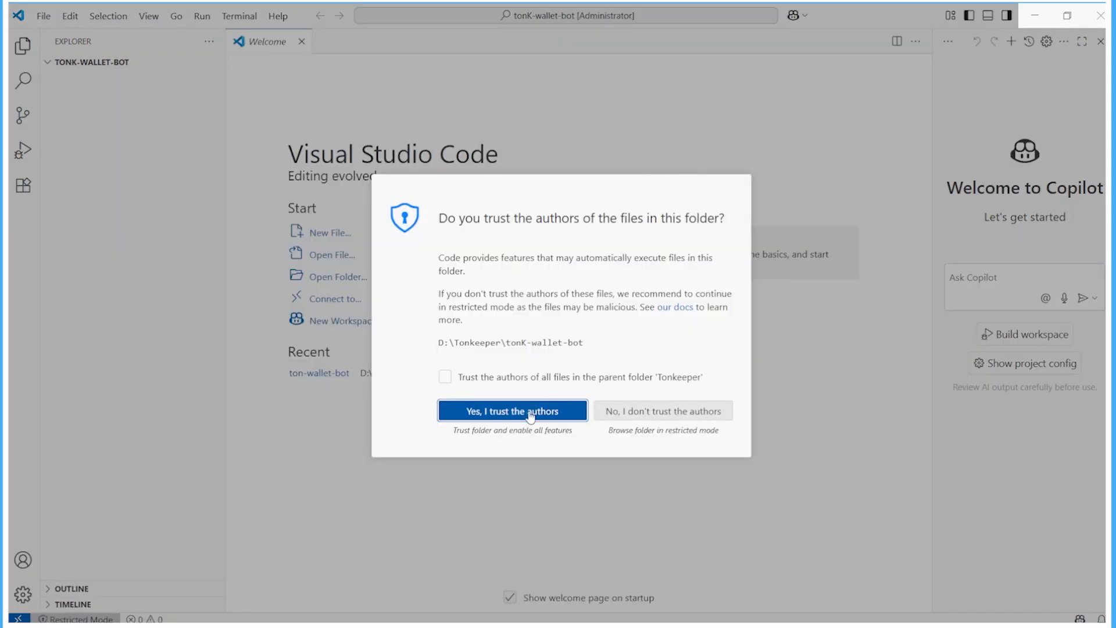
# Step: Trust the tonK-wallet-bot folder and create a new Python file in it
pyautogui.click(510, 410)
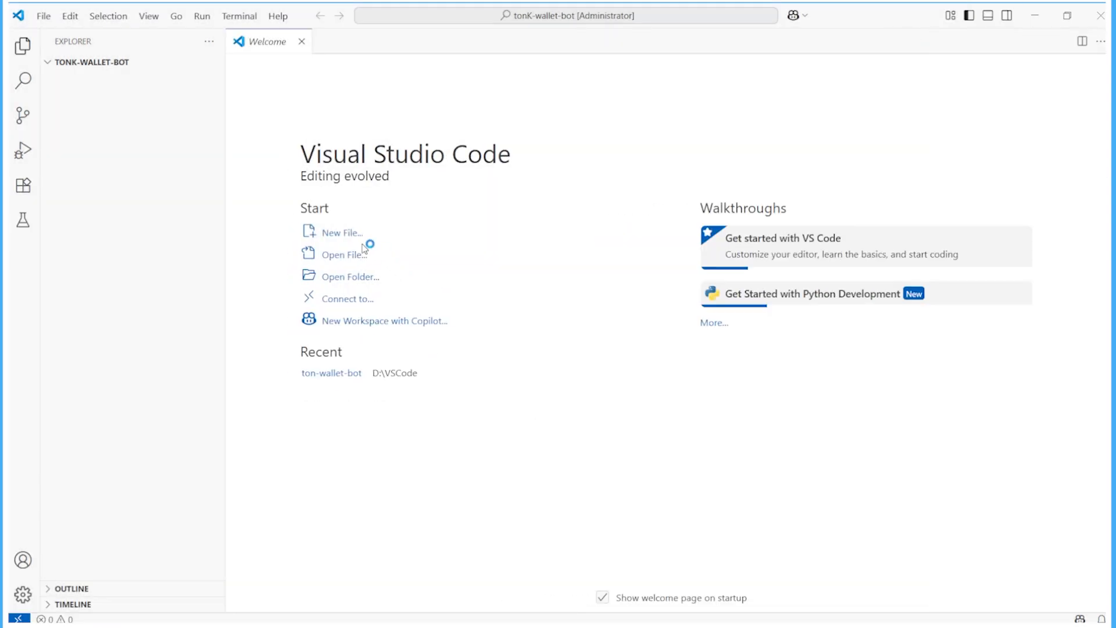
pyautogui.click(342, 232)
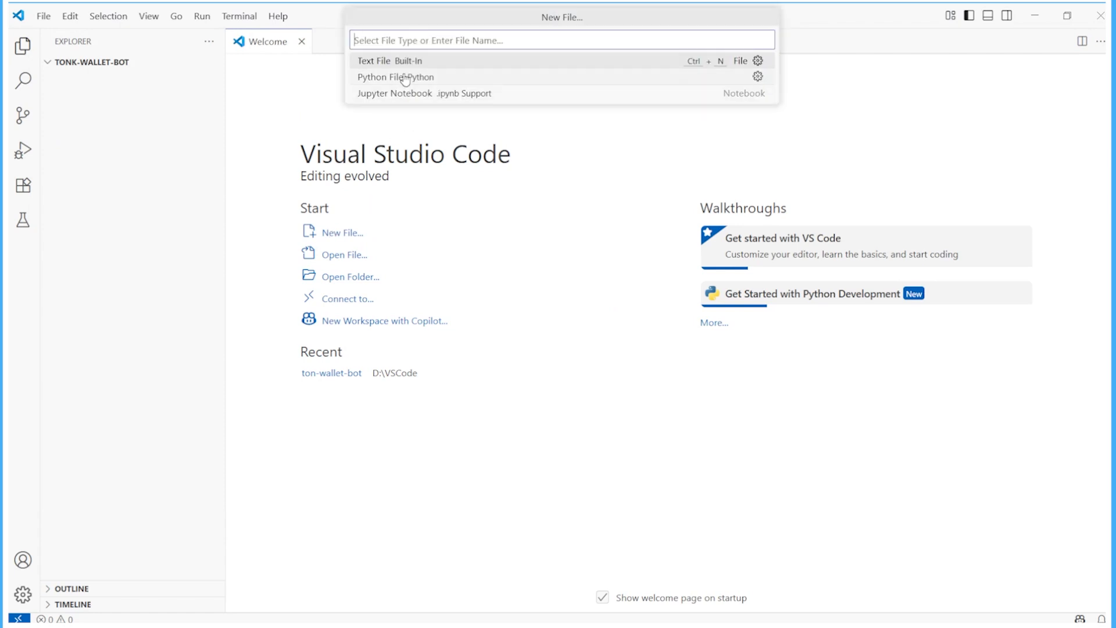
pyautogui.click(395, 77)
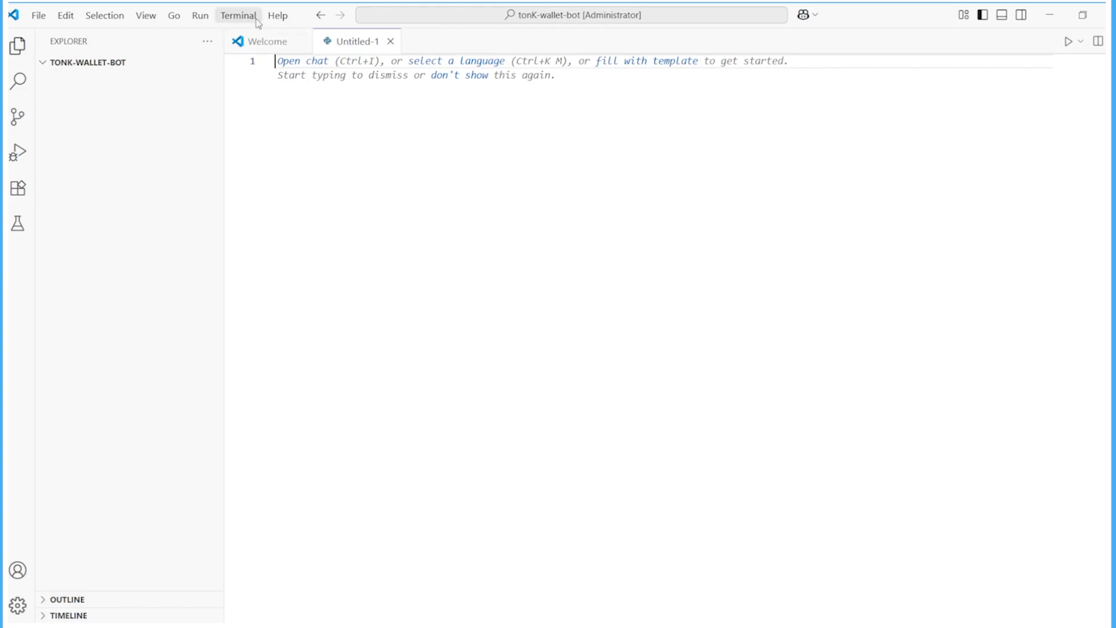
# Step: In a new terminal run pip install python-telegram-bot requests
pyautogui.click(238, 15)
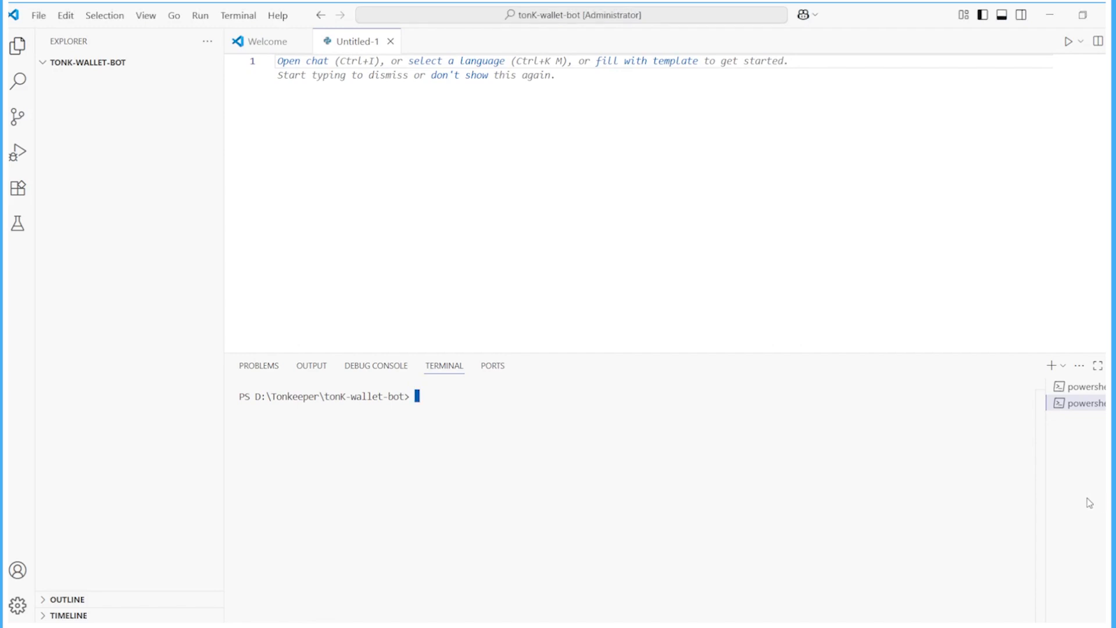
pyautogui.write('pip install pyth')
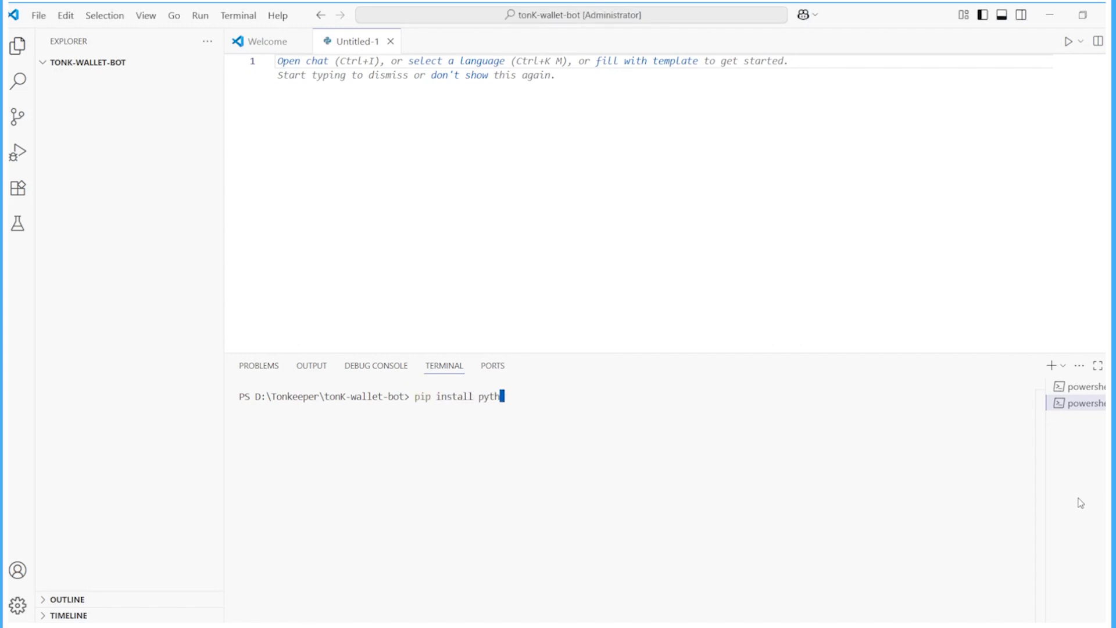
pyautogui.write('on-telegram-bot requests')
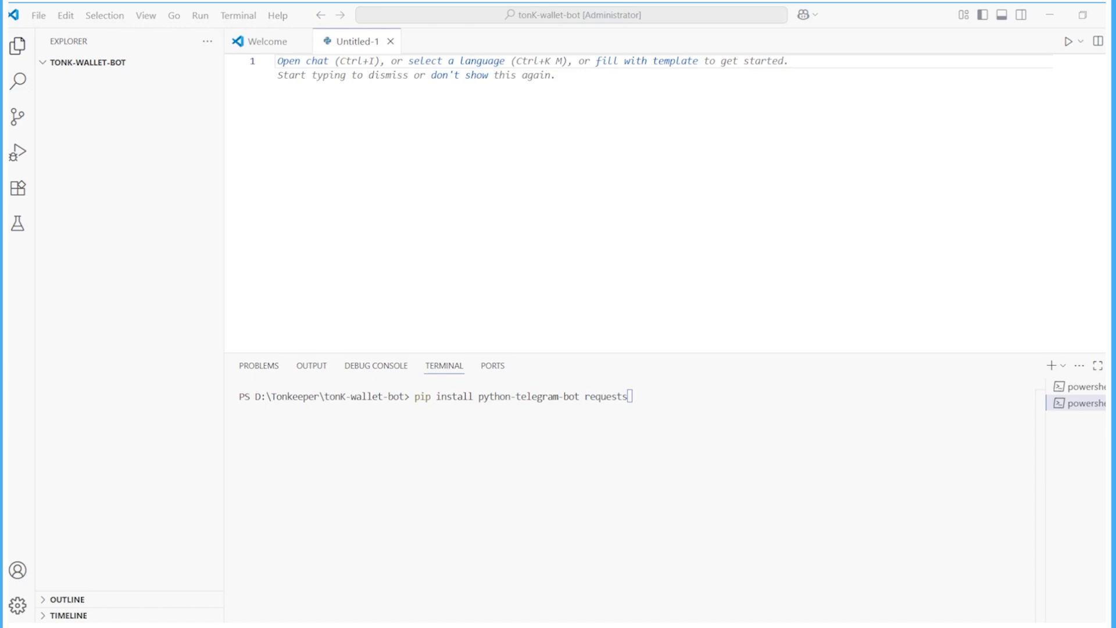
pyautogui.press('Enter')
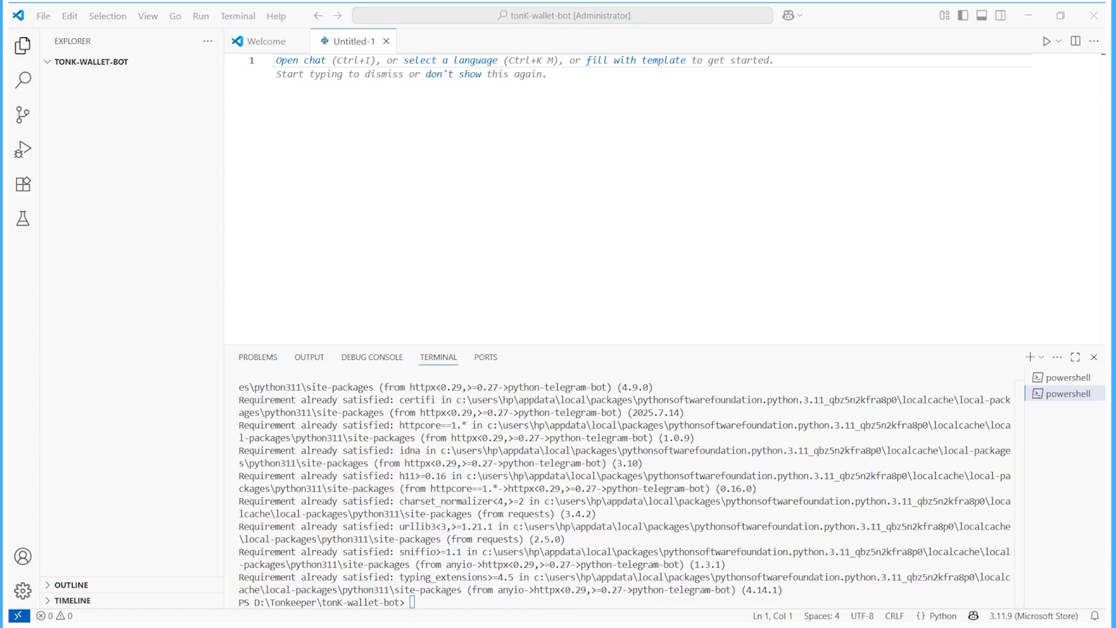
# Step: Add imports for telegram Update, ApplicationBuilder, CommandHandler, datetime and requests
pyautogui.write('from telegram import Update')
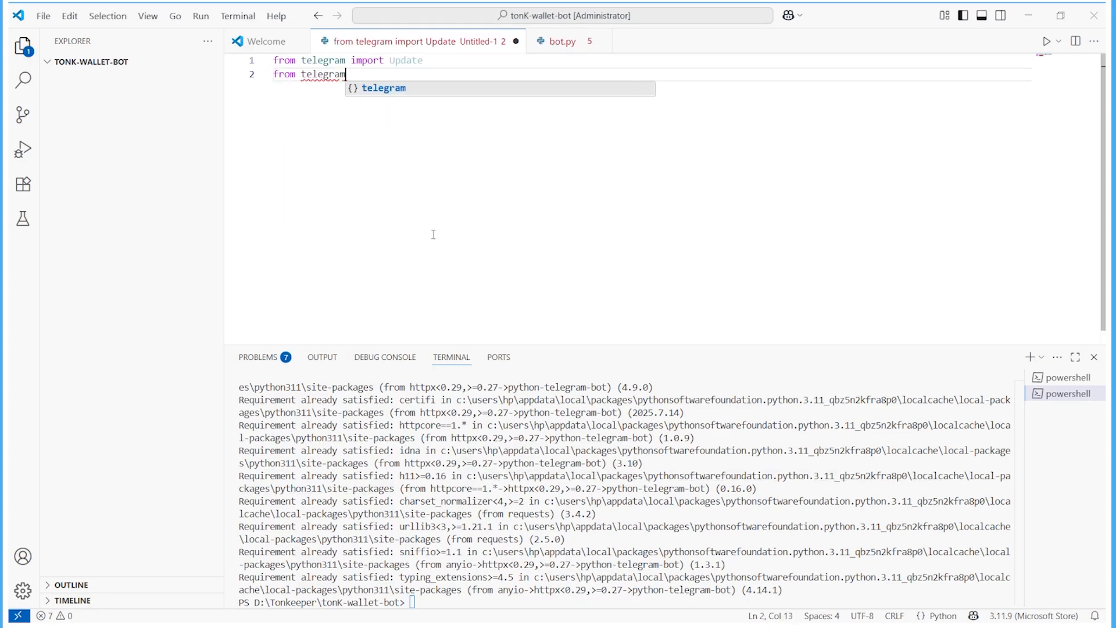
pyautogui.write('.ext import ApplicationBuilder, CommandHandler, ContextTypesimport reques')
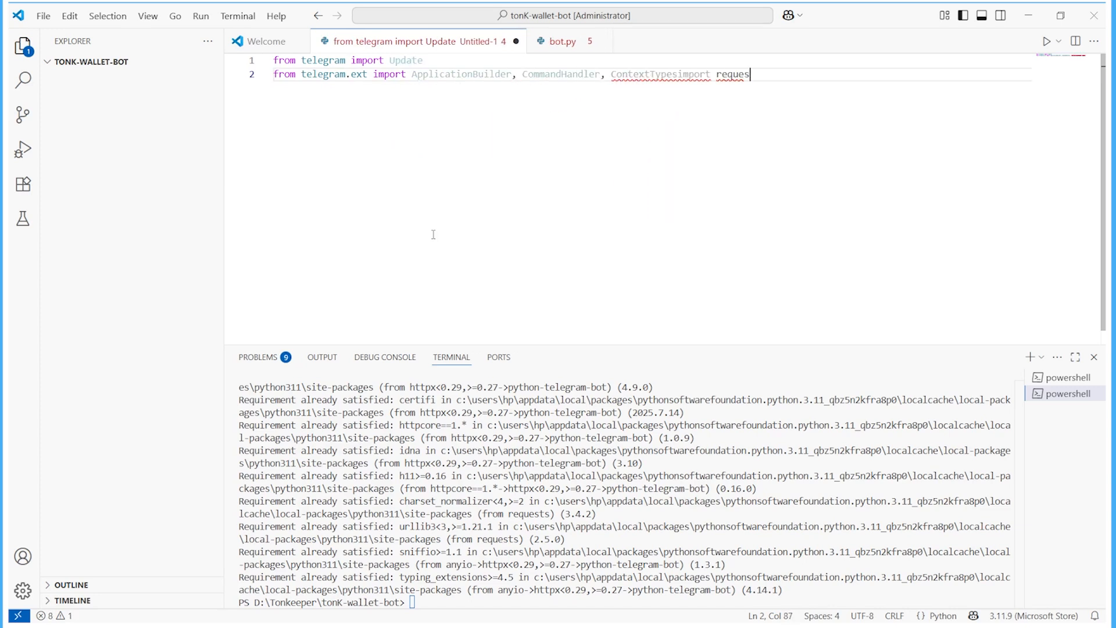
pyautogui.write('from date')
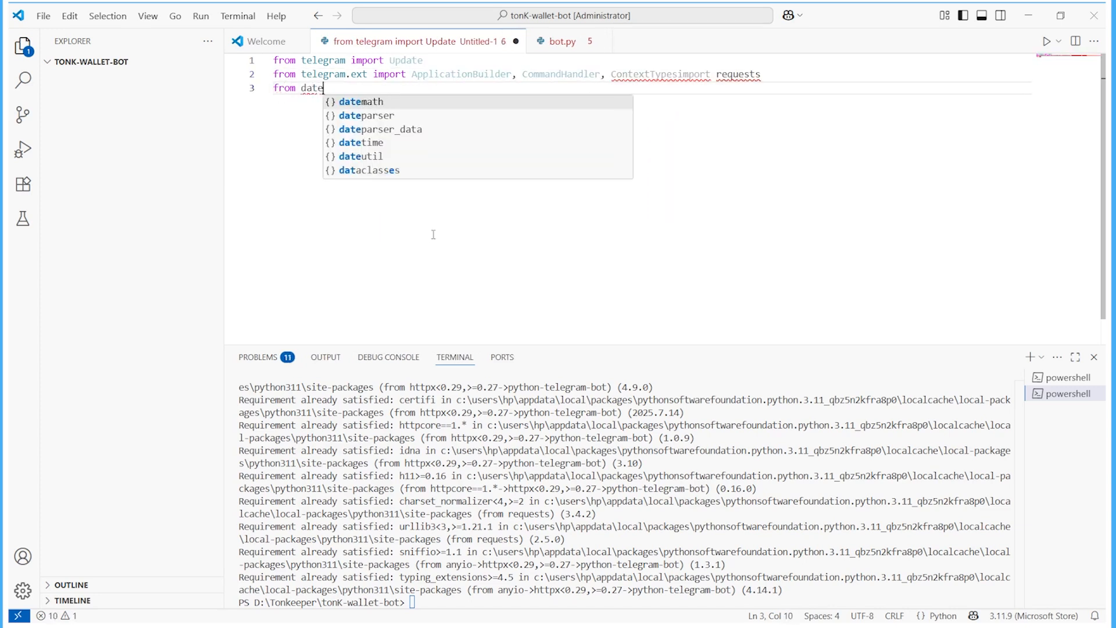
pyautogui.write('time import datetime')
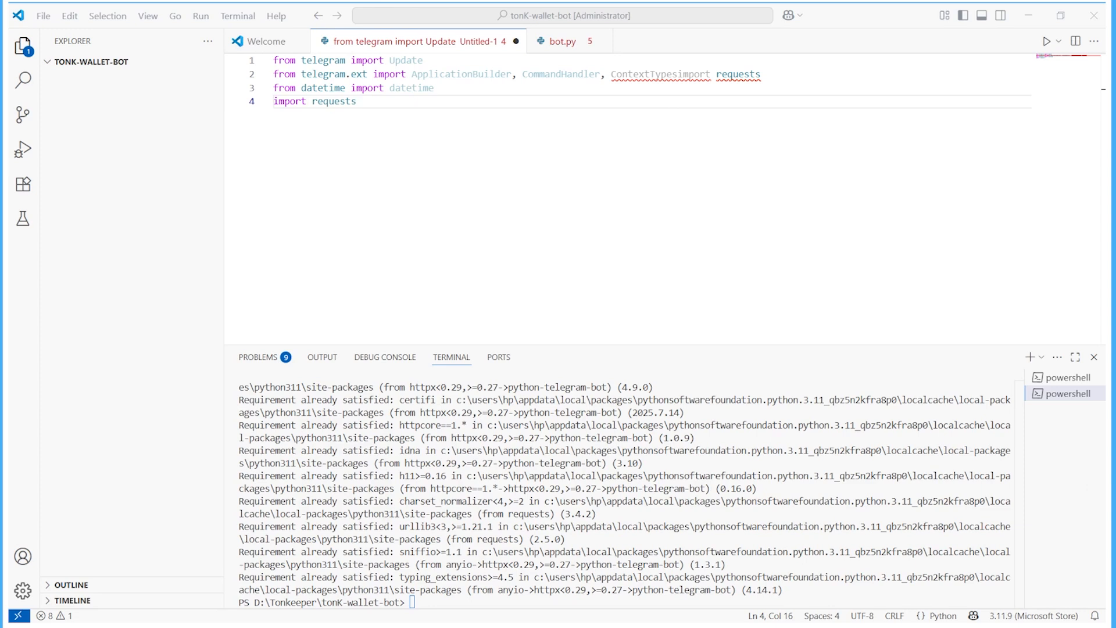
pyautogui.press('Enter')
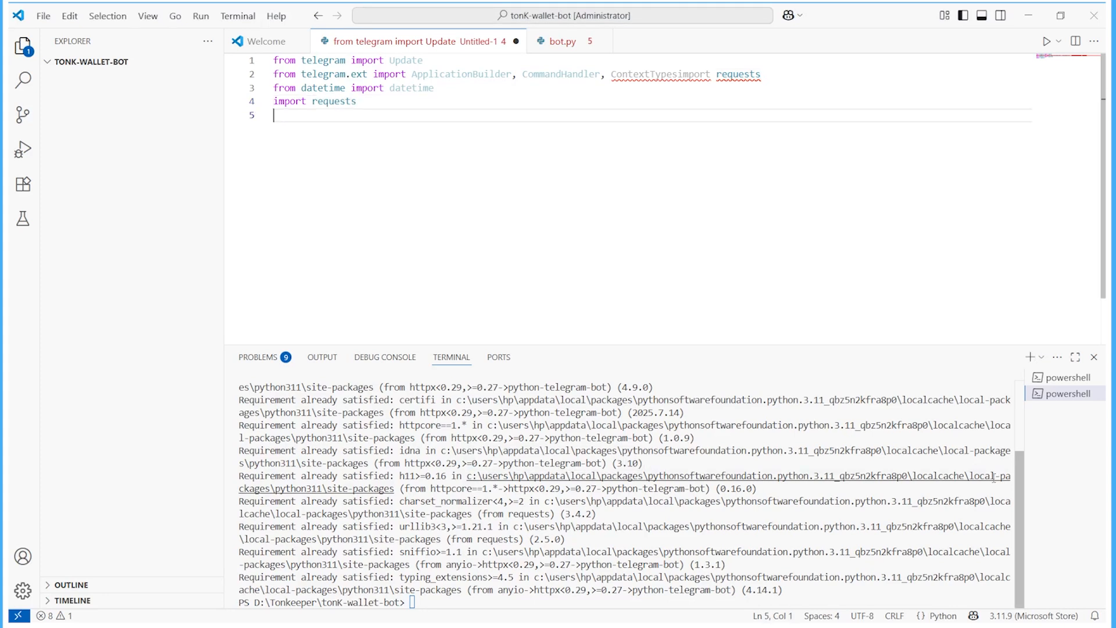
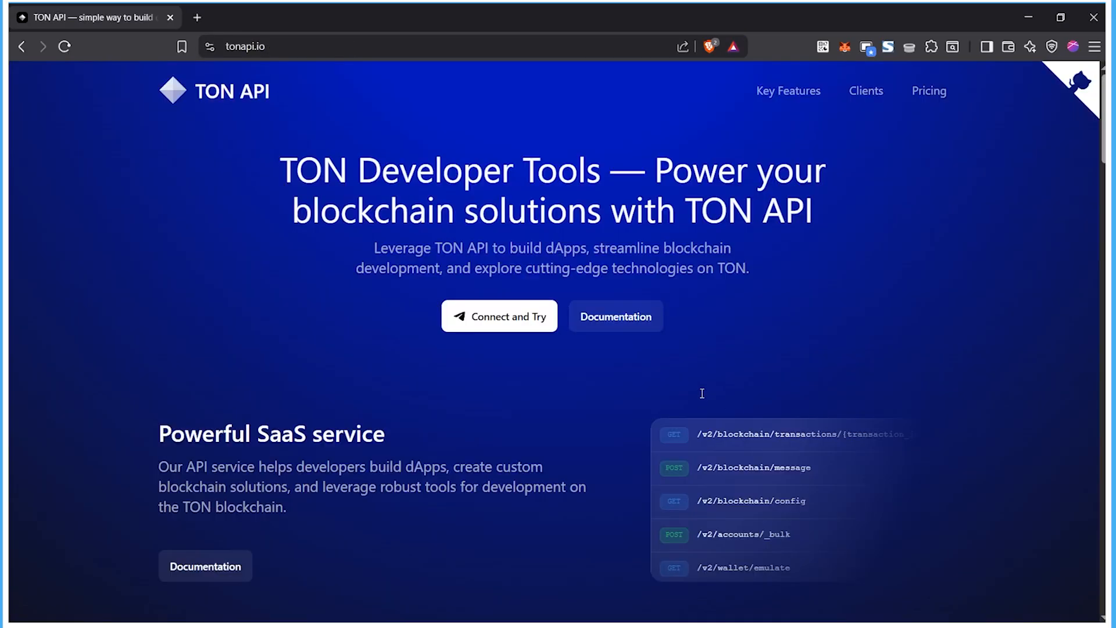
# Step: Browse the TON API REST docs to Accounts and view the getAccountEvents operation
pyautogui.click(615, 316)
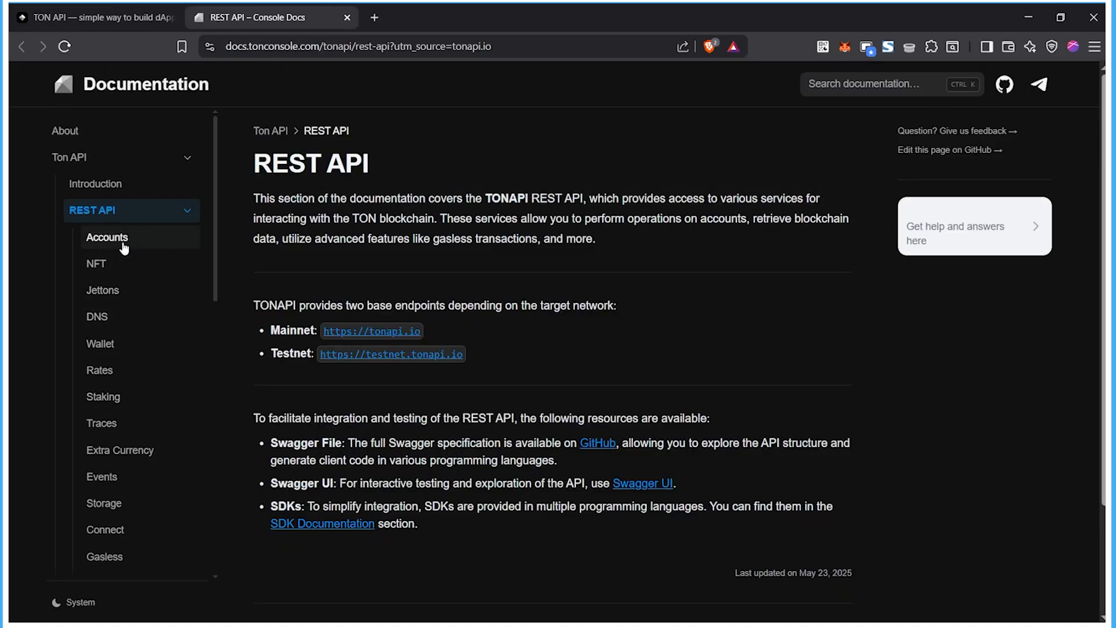
pyautogui.click(108, 237)
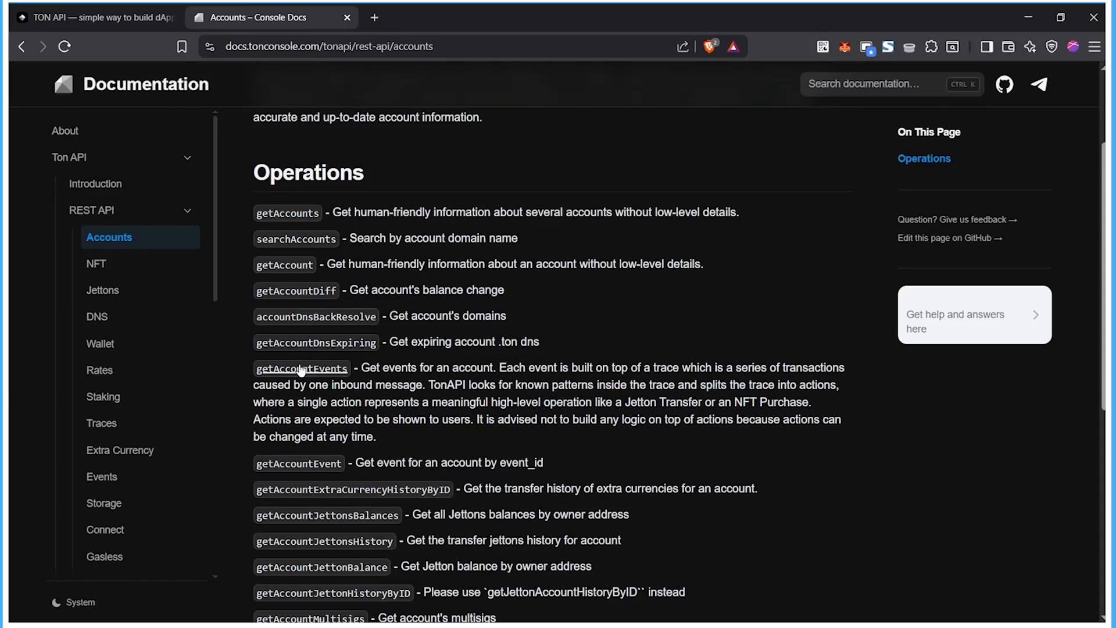
pyautogui.click(301, 368)
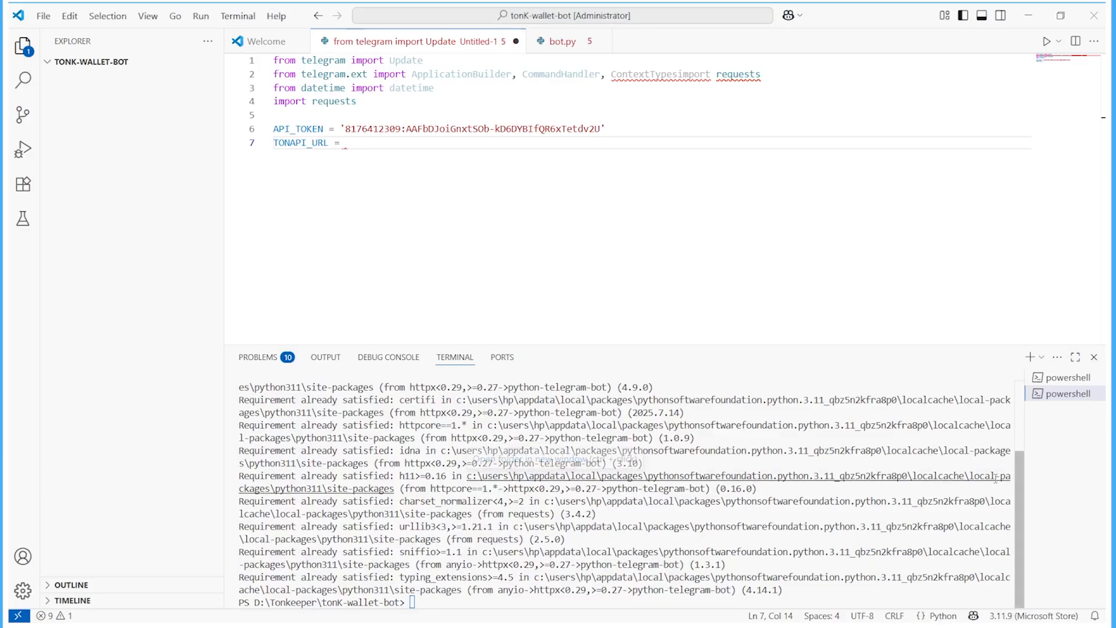
pyautogui.write('https://tonapi.io/v2/')
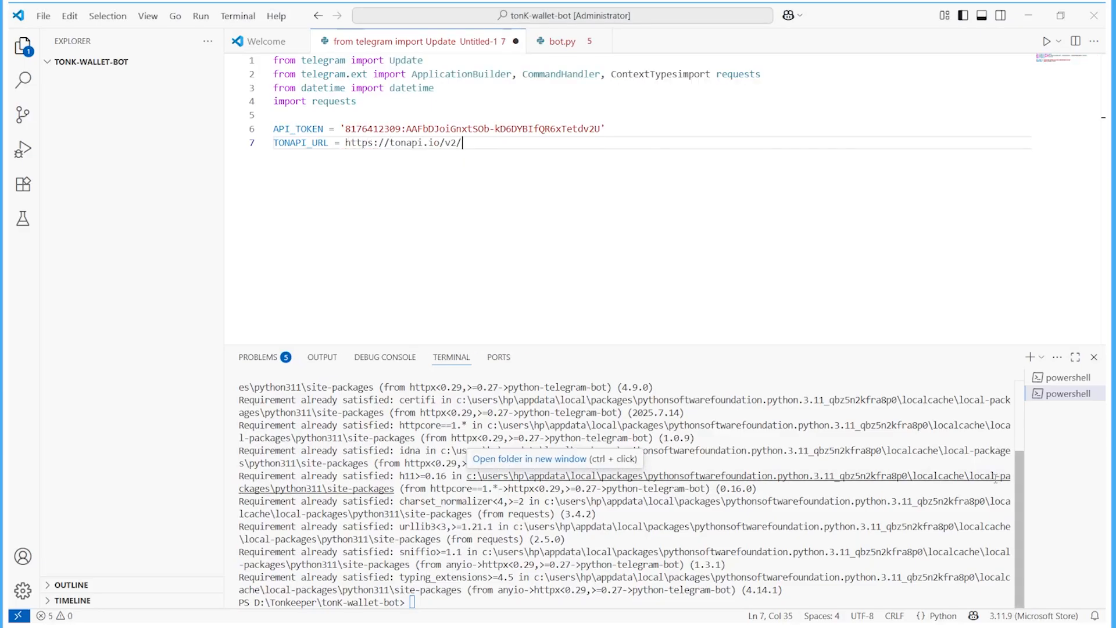
pyautogui.write('accounts/{}/events?limit=1')
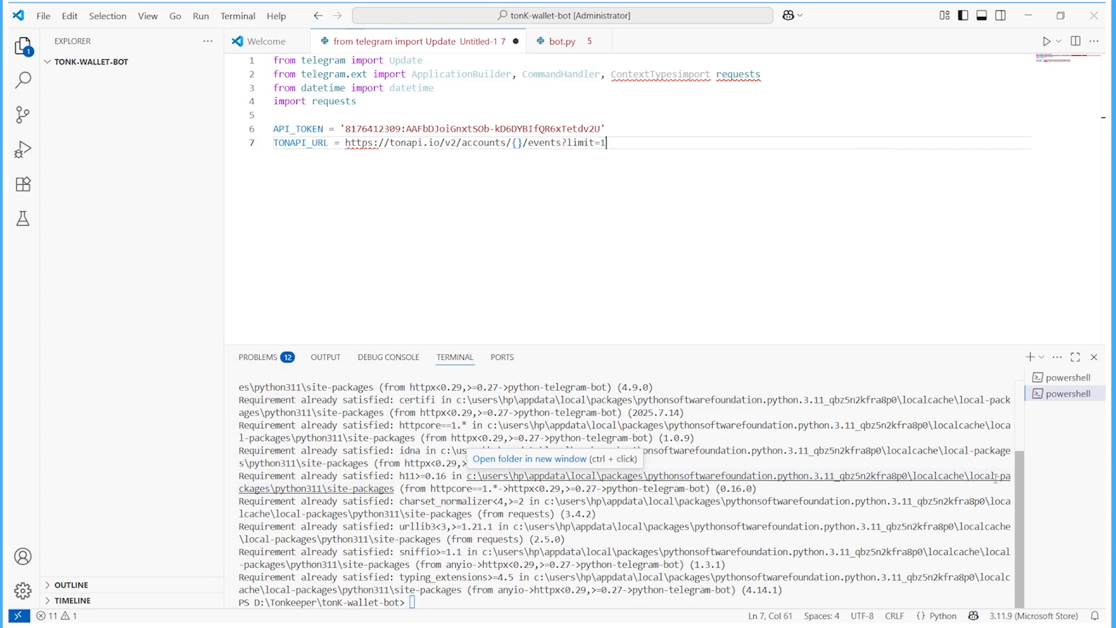
pyautogui.moveTo(1074, 489)
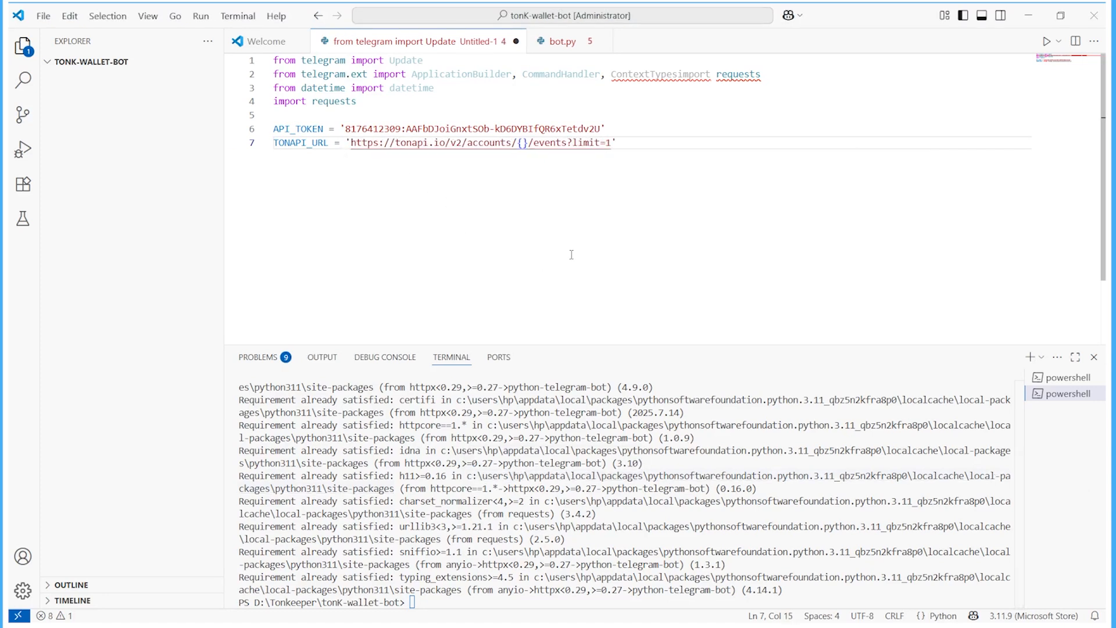
pyautogui.click(612, 142)
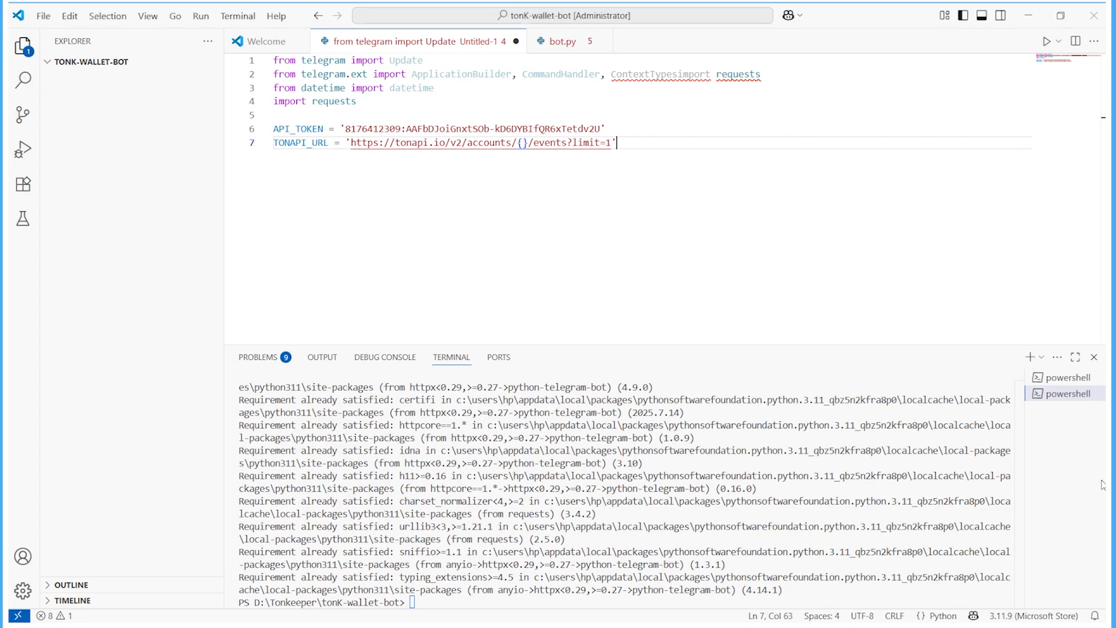
pyautogui.press('Enter')
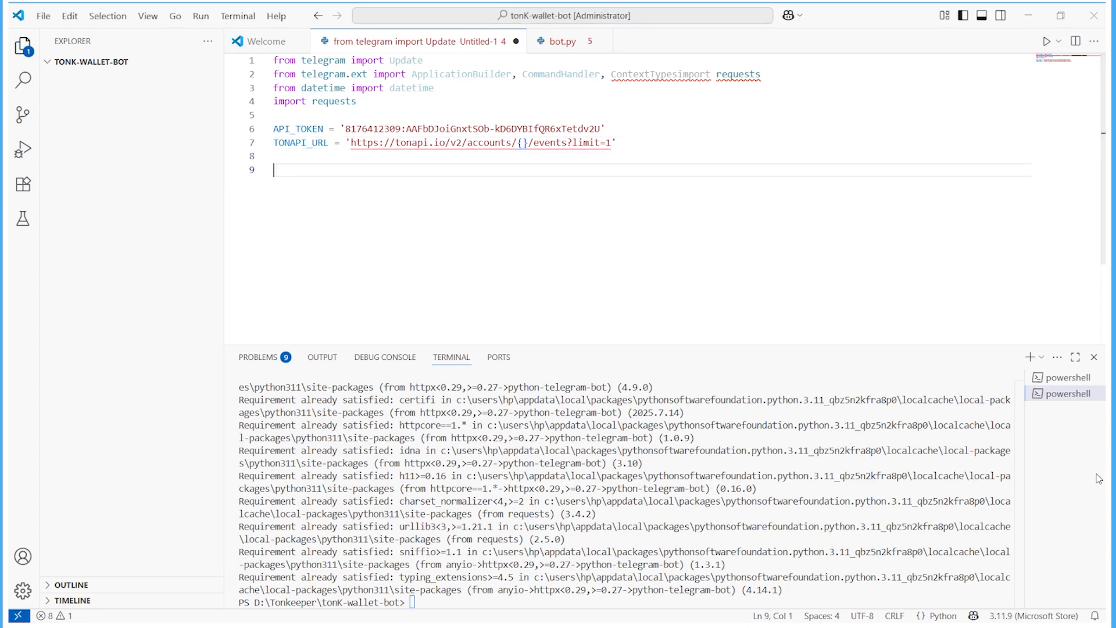
pyautogui.write('watched_wallets = {}')
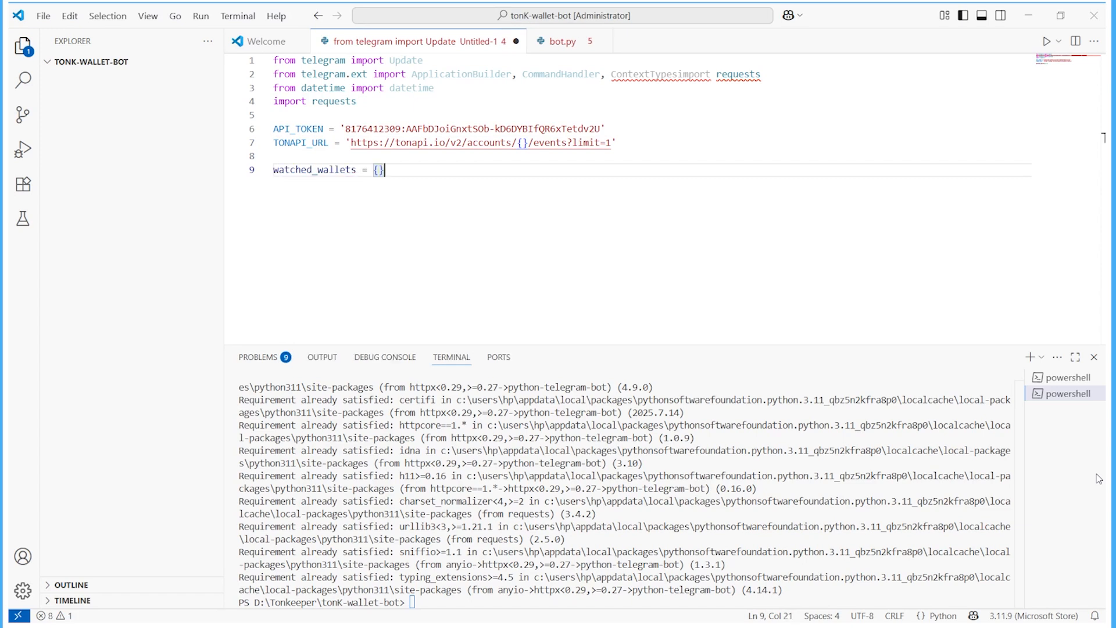
pyautogui.press('Enter')
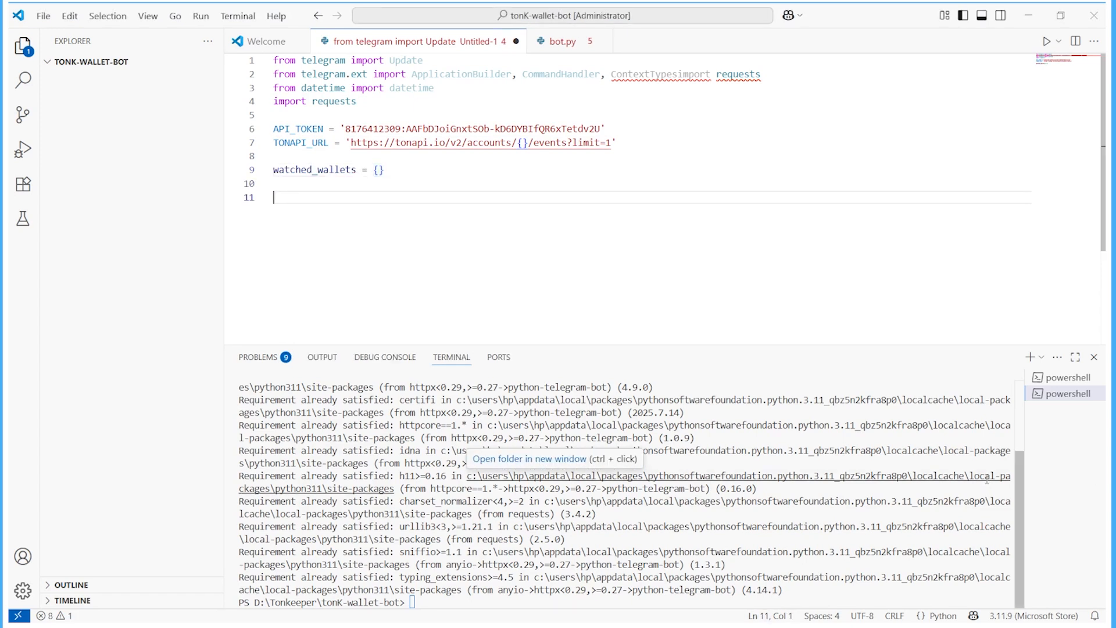
# Step: Write async start handler replying with a welcome and 'Use /track <wallet_address> to start tracking.'
pyautogui.write('async def start(update: Update, context: ContextTypes.')
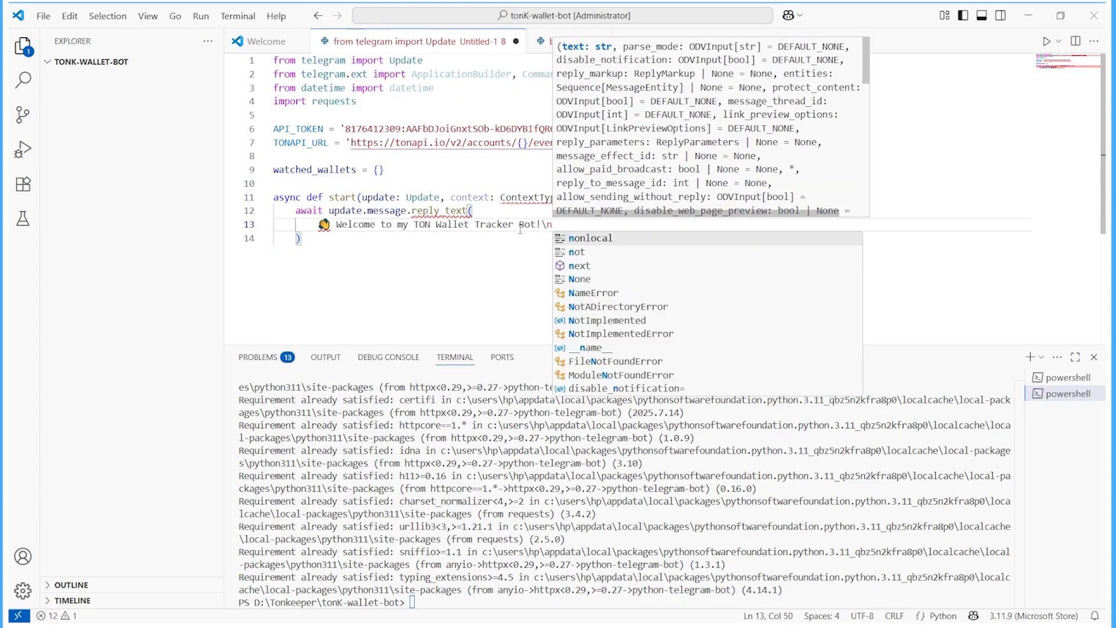
pyautogui.write('Use /track <wallet_address> to start tracking.')
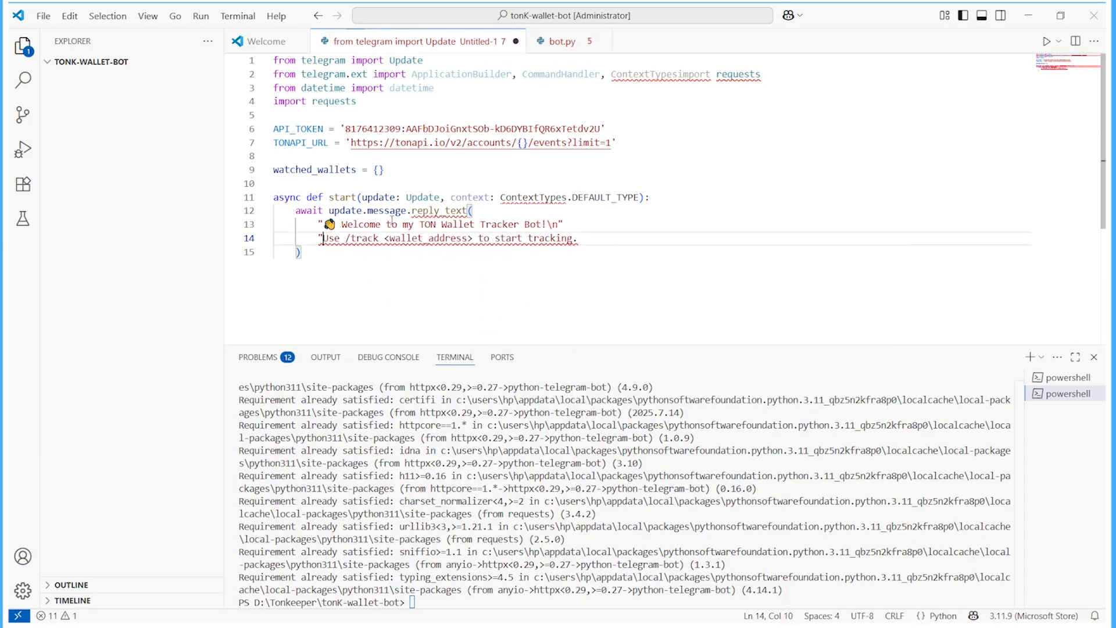
pyautogui.write('async def track(update: Update, context: ContextTypes.DEFAULT_TYPE):')
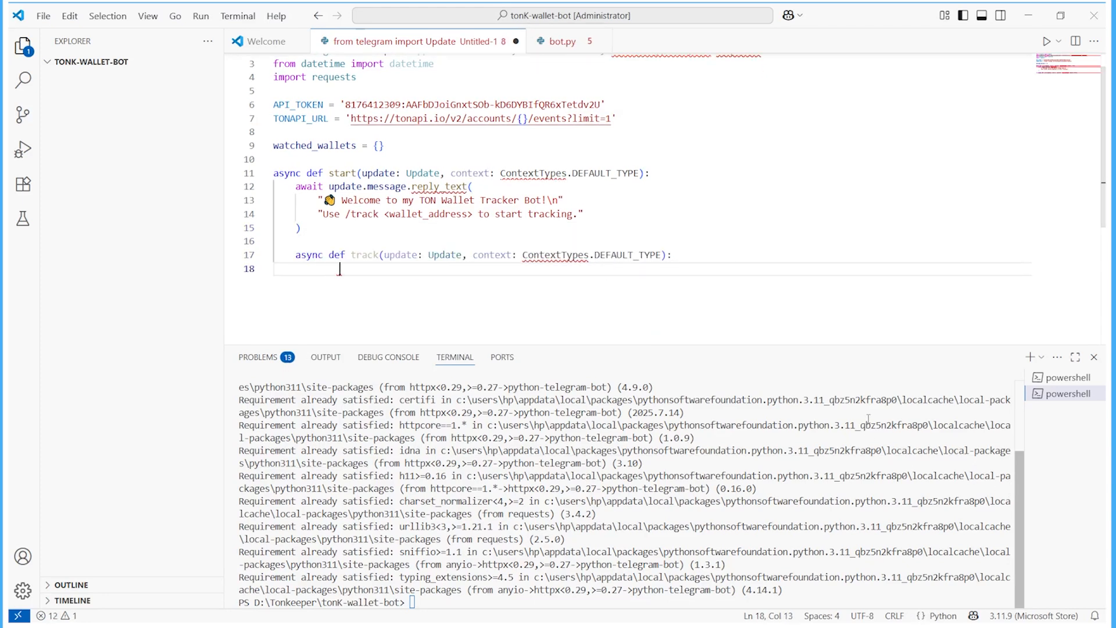
# Step: Write the track handler checking context.args and storing wallet with the chat_id in watched_wallets
pyautogui.write('if not context.args:')
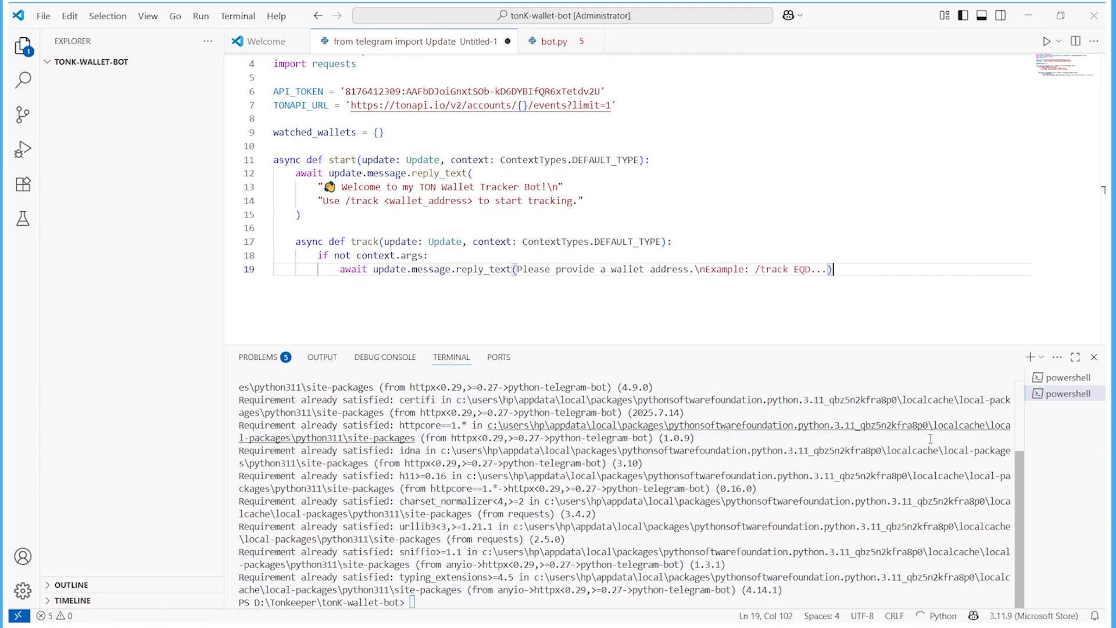
pyautogui.write('wallet = context.args[0]')
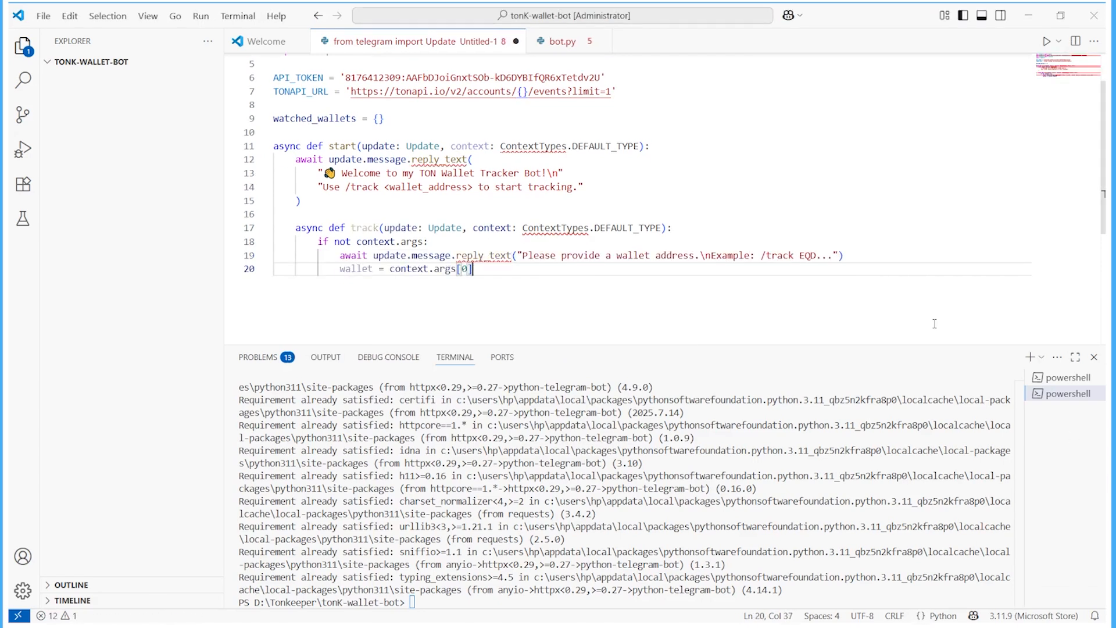
pyautogui.write('chat_id = update.effective_chat.id')
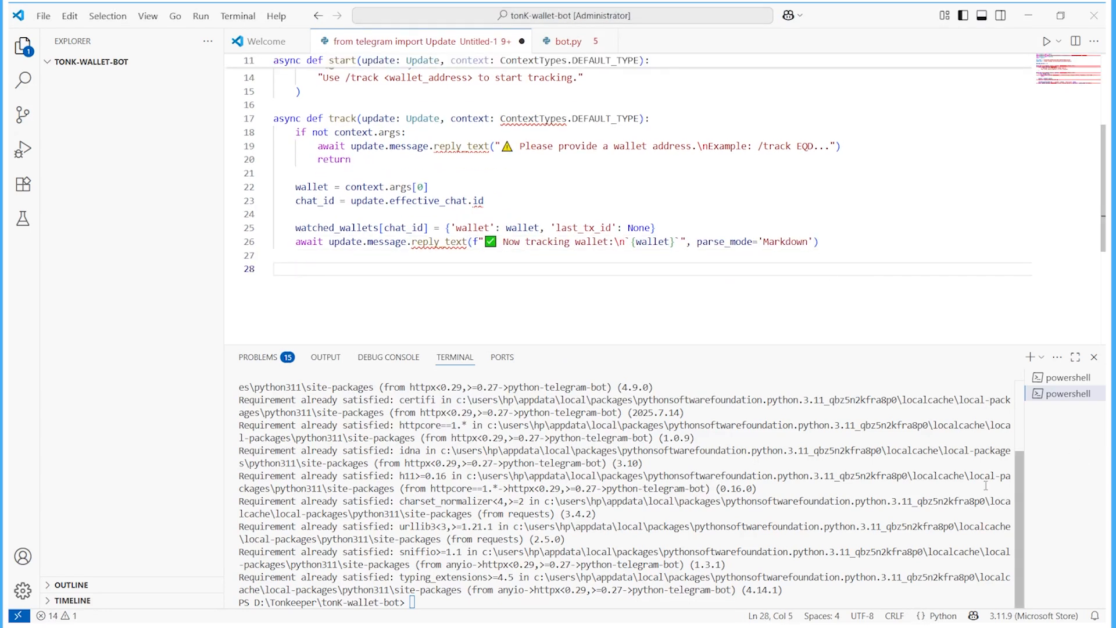
# Step: Begin check_transactions looping over watched_wallets and reading each last_tx_id in a try block
pyautogui.write('async def check_transactions(context: ContextTypes.')
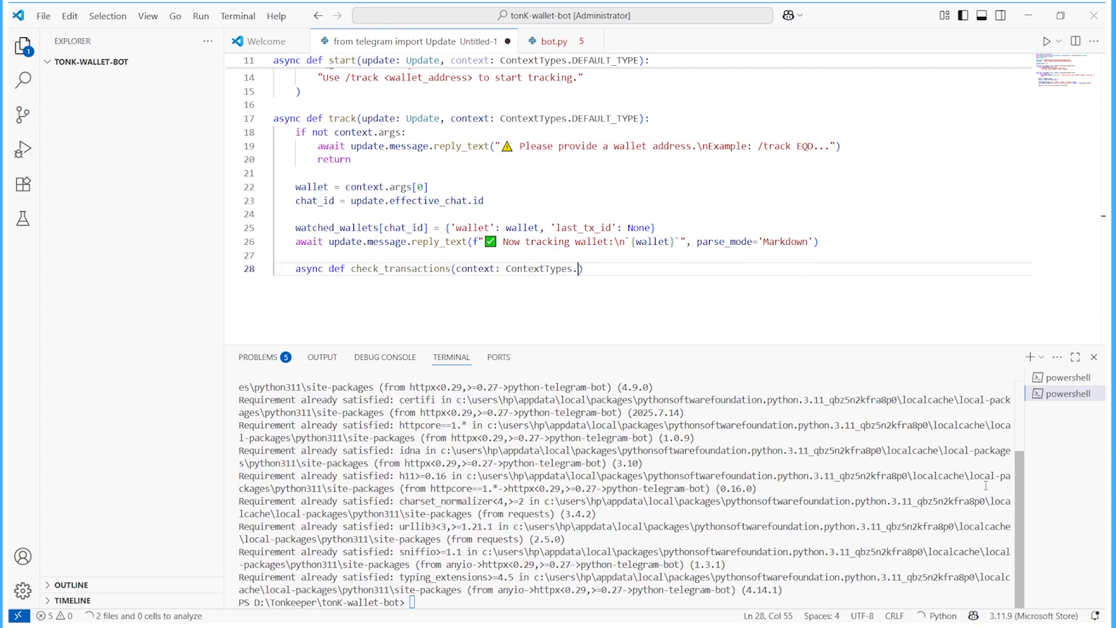
pyautogui.write('for chat_id, info in watched_wallets.items():')
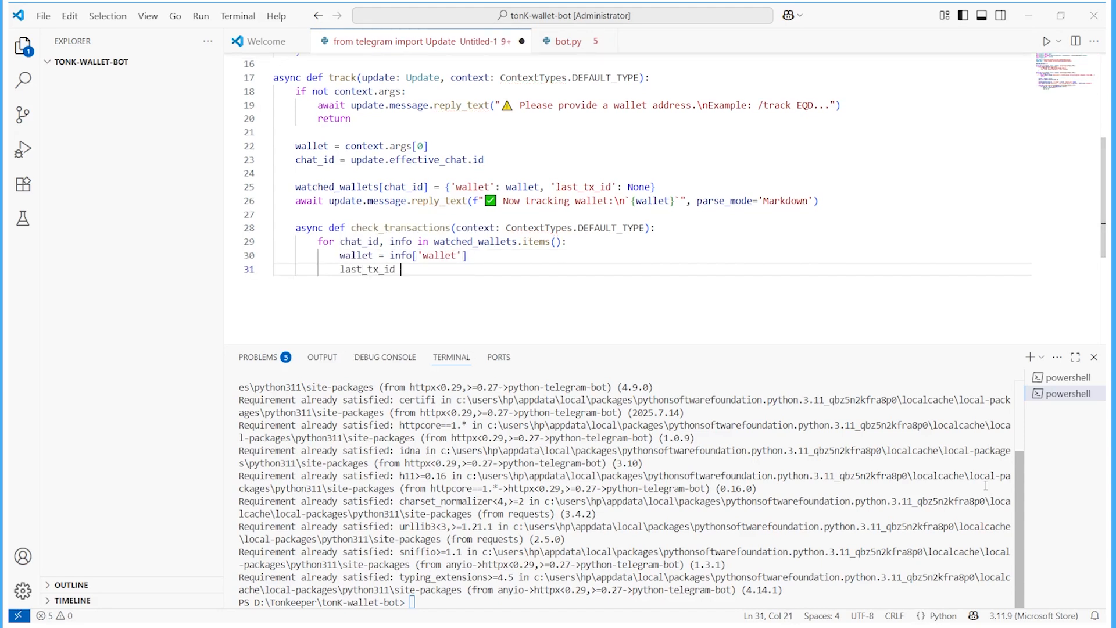
pyautogui.write("= info.get('last_tx_id')")
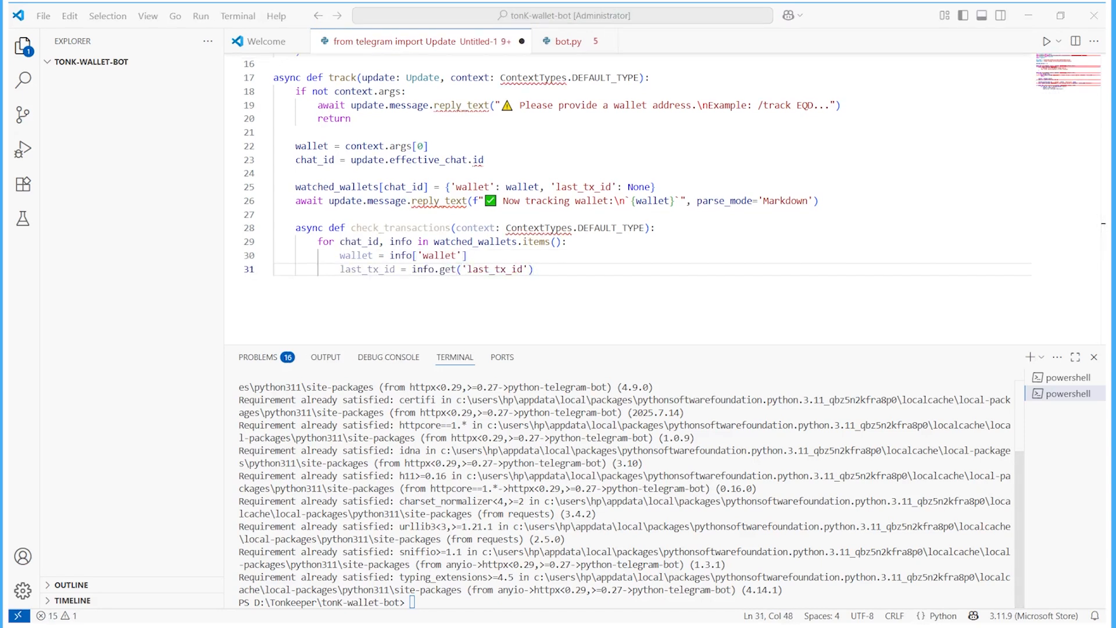
pyautogui.write('try:')
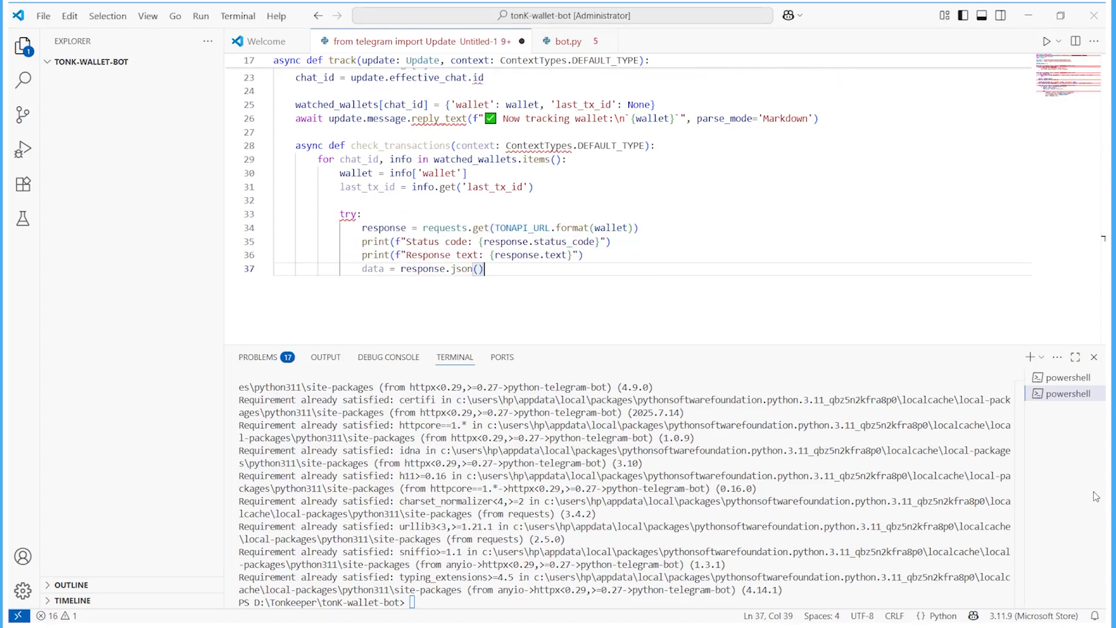
# Step: Read the events list, skip unchanged tx_id with continue, and store the new last_tx_id
pyautogui.write("events = data.get('events', [])")
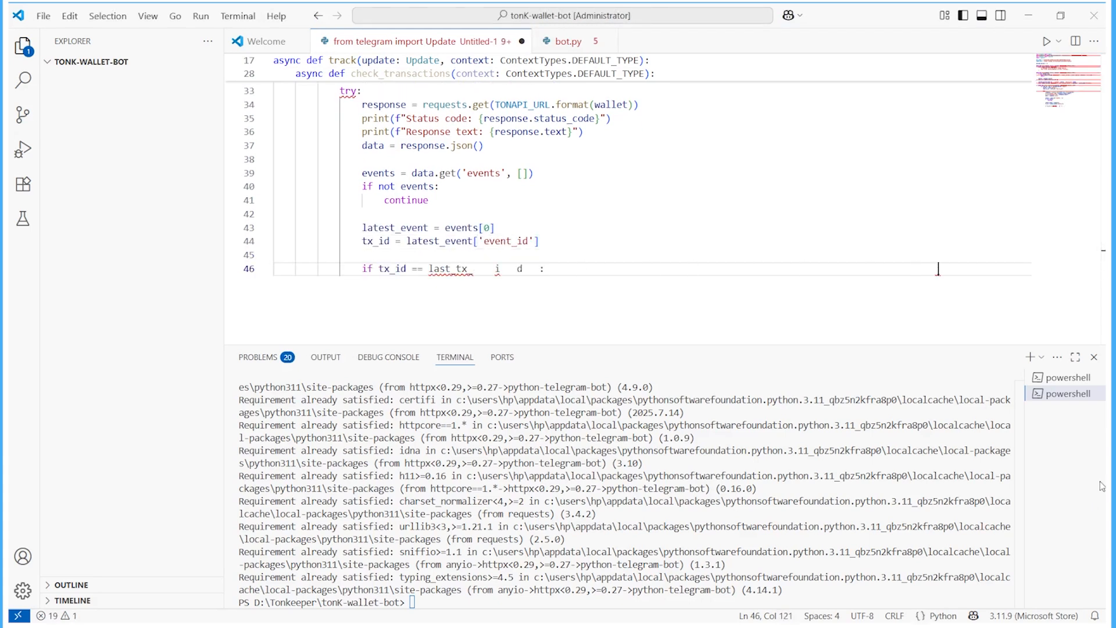
pyautogui.write('continue')
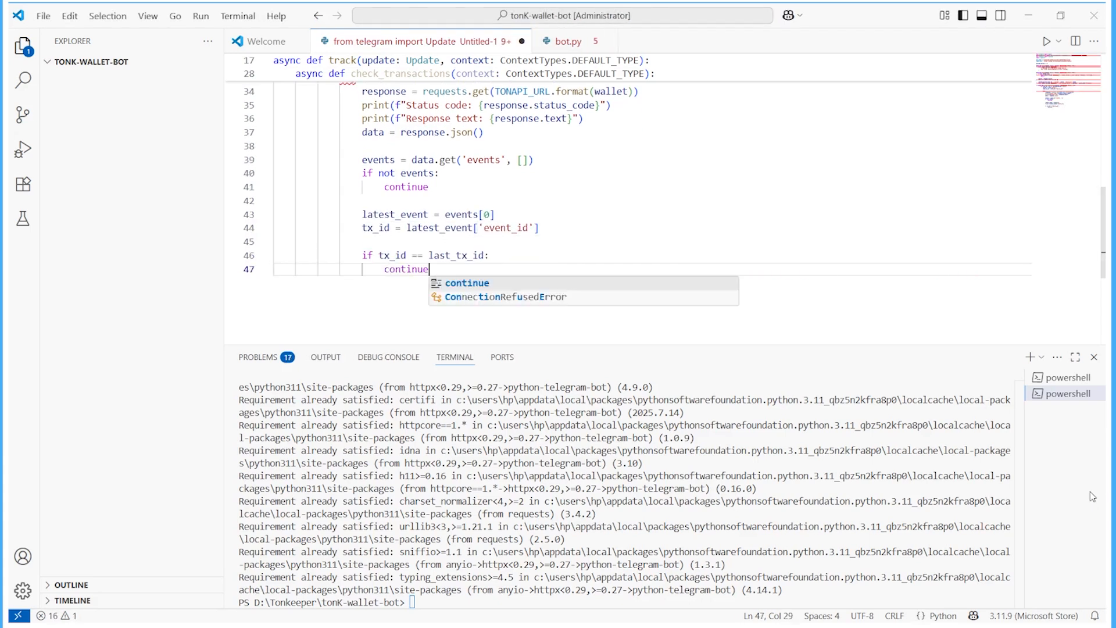
pyautogui.write("watched_wallets[chat_id]['last_tx_id'] = tx_id")
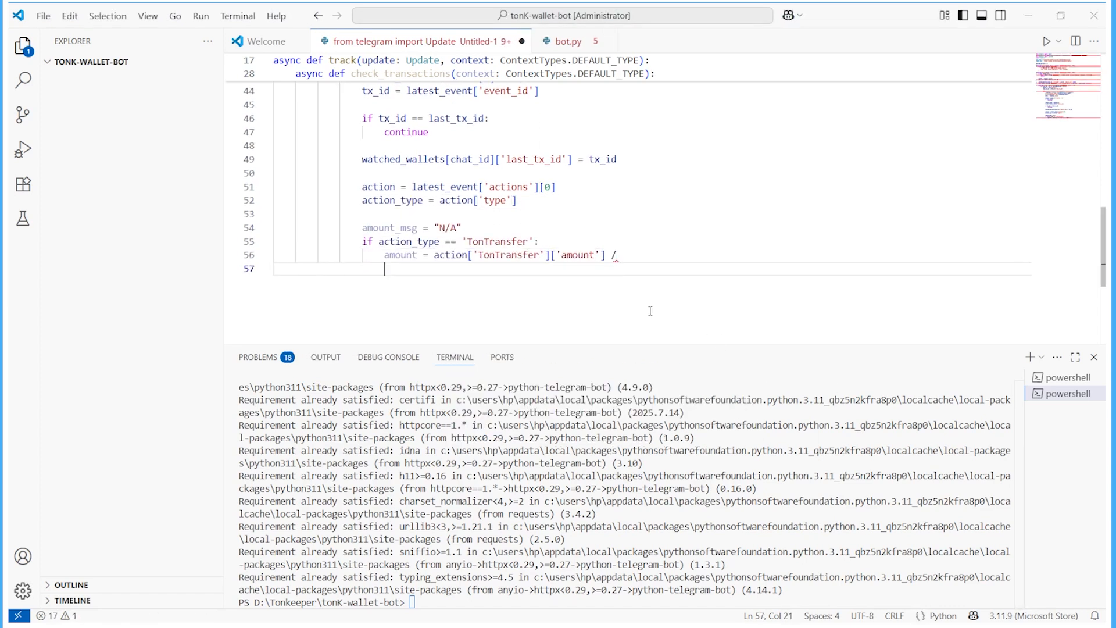
# Step: Format the TON amount and time into msg and send it to the chat via context.bot.send_message in Markdown
pyautogui.write('amount_msg = f"{amount:.3f} TON"')
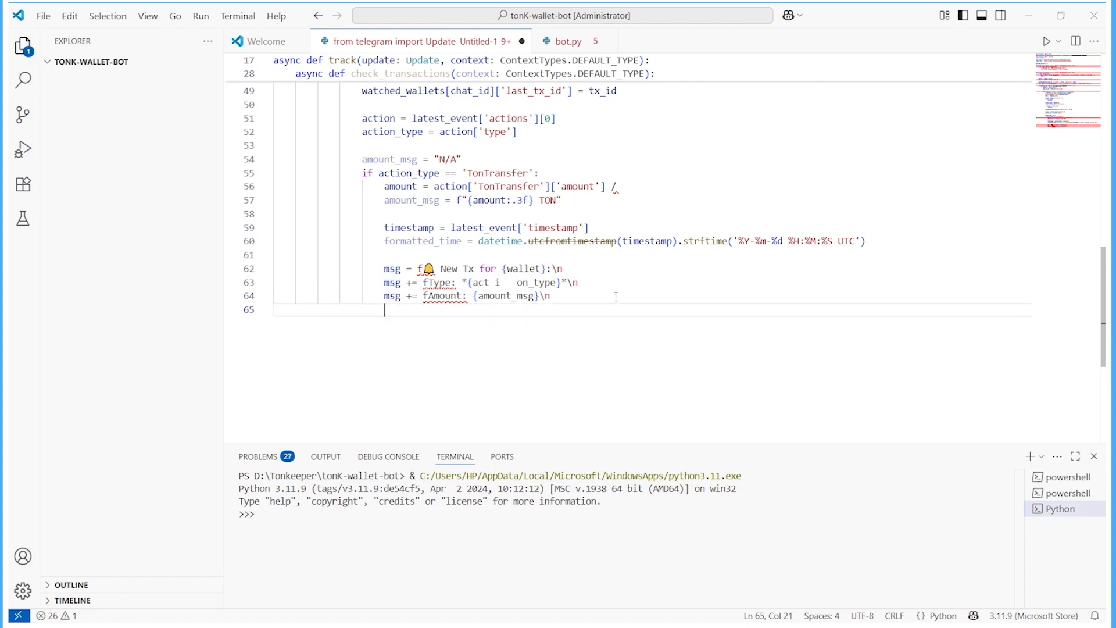
pyautogui.write('msg += f"Time: {formatted_time}')
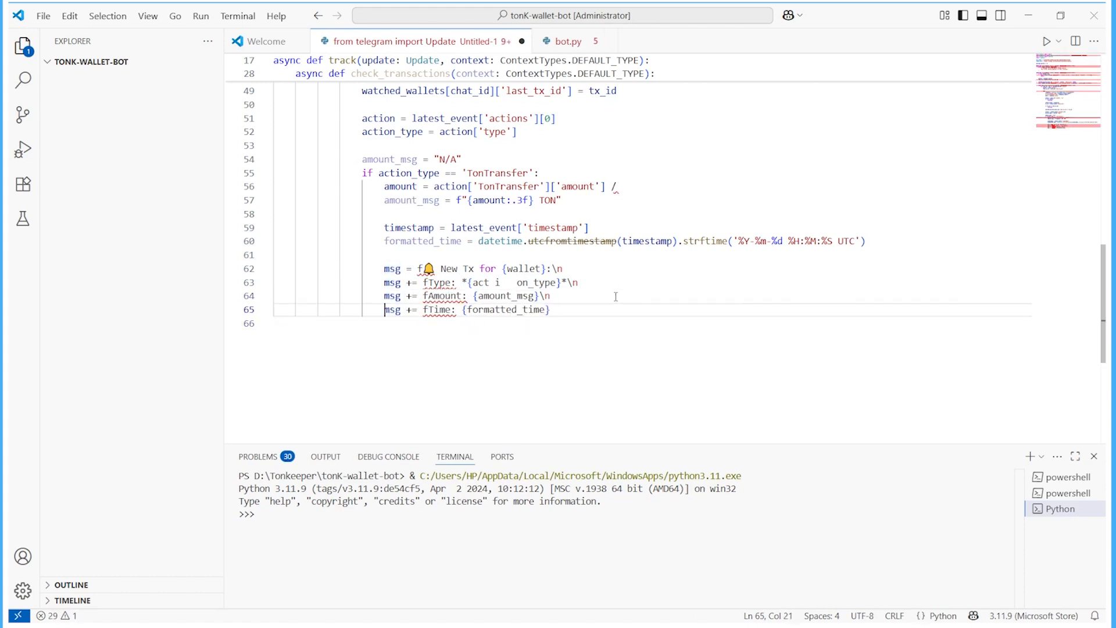
pyautogui.write("await context.bot.send_message(chat_id=chat_id, text=msg, parse_mode='Markdown')")
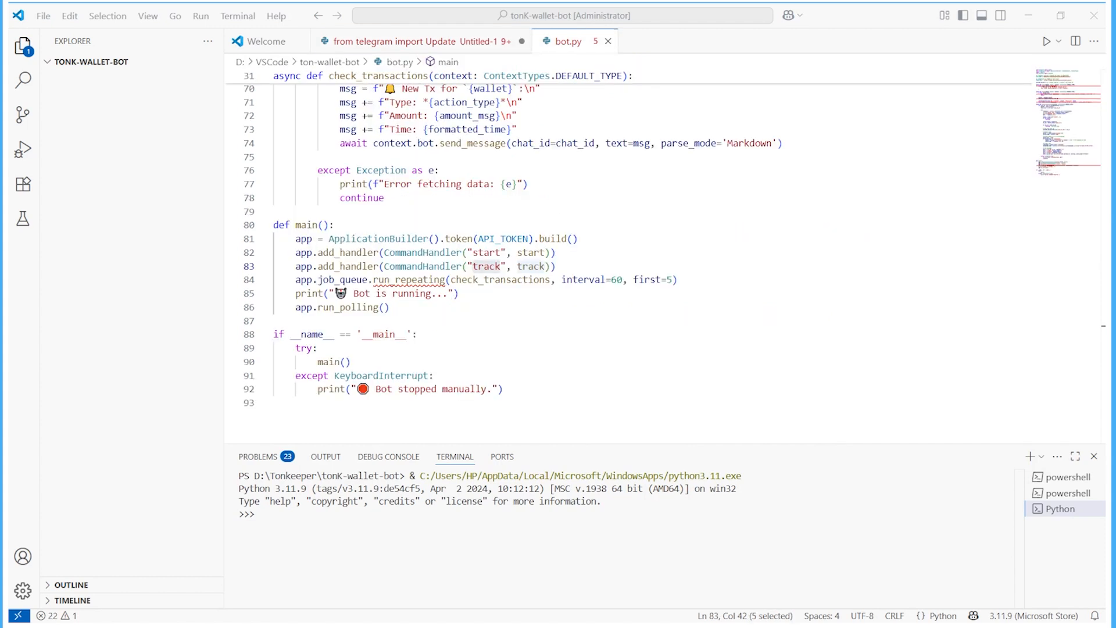
# Step: Highlight the track handler registration in main() of bot.py for review
pyautogui.doubleClick(487, 266)
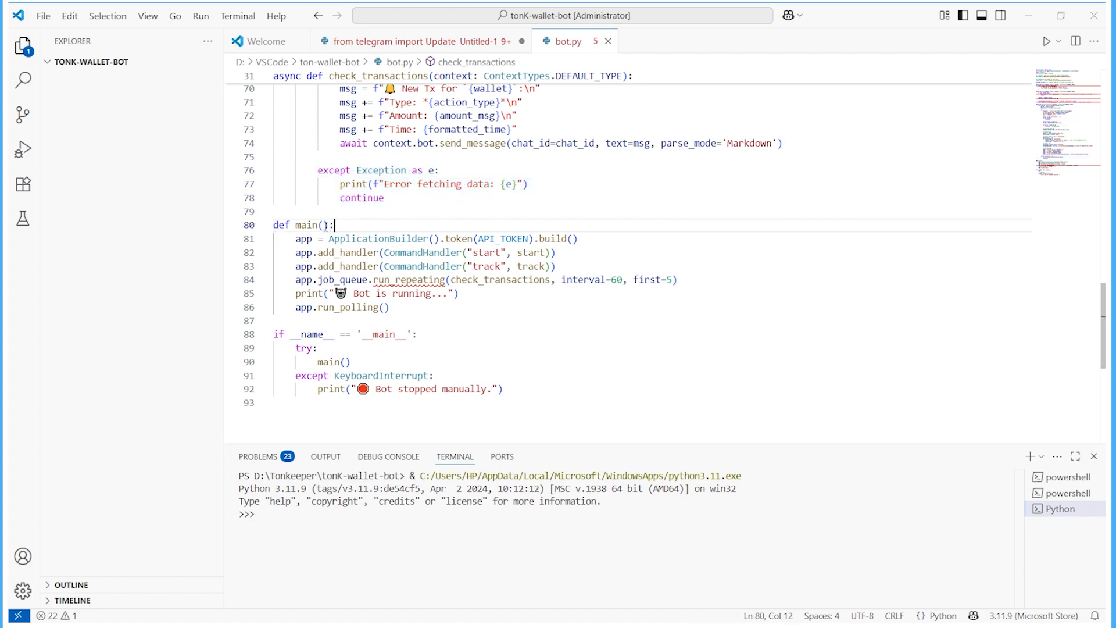
pyautogui.moveTo(475, 238); pyautogui.dragTo(579, 238)
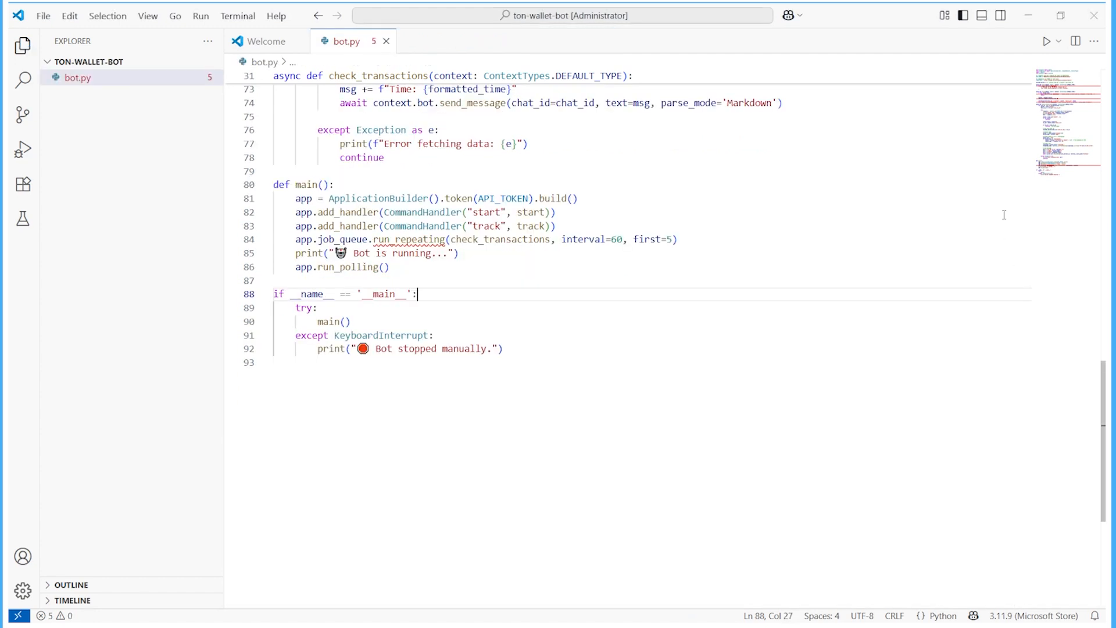
# Step: Send /start to TG TON Wallet Tracker Bot and get its welcome reply with /track usage
pyautogui.click(1047, 41)
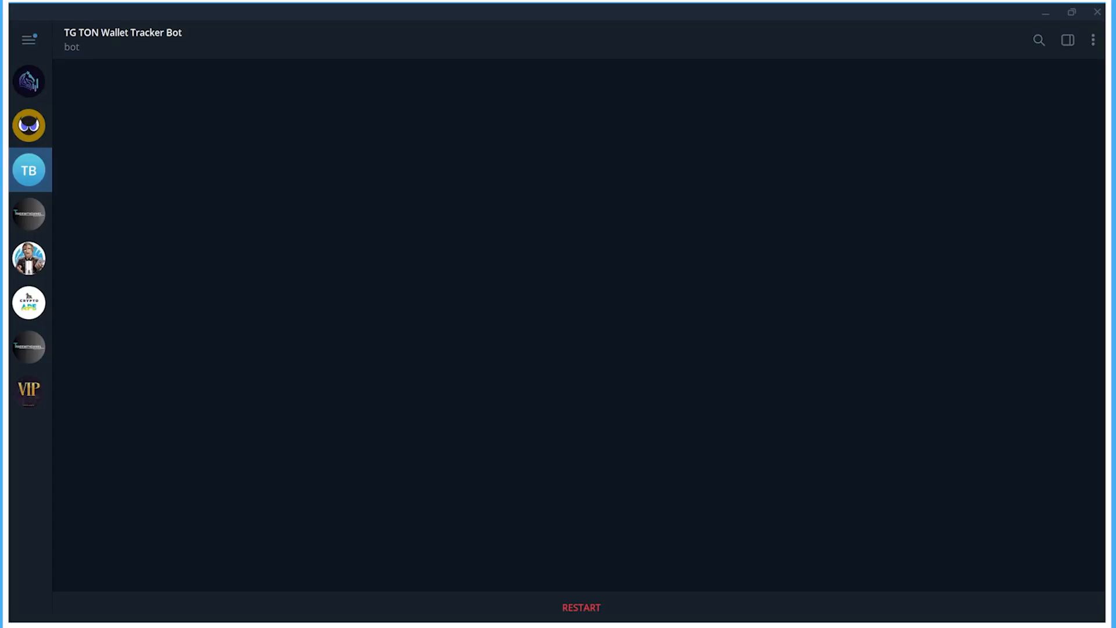
pyautogui.click(580, 607)
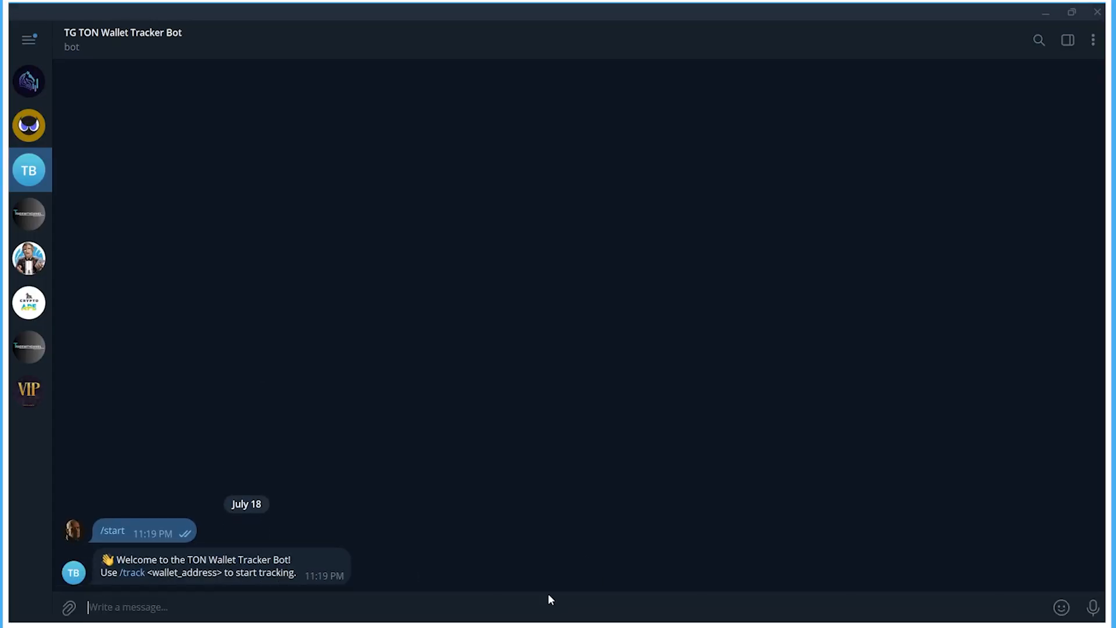